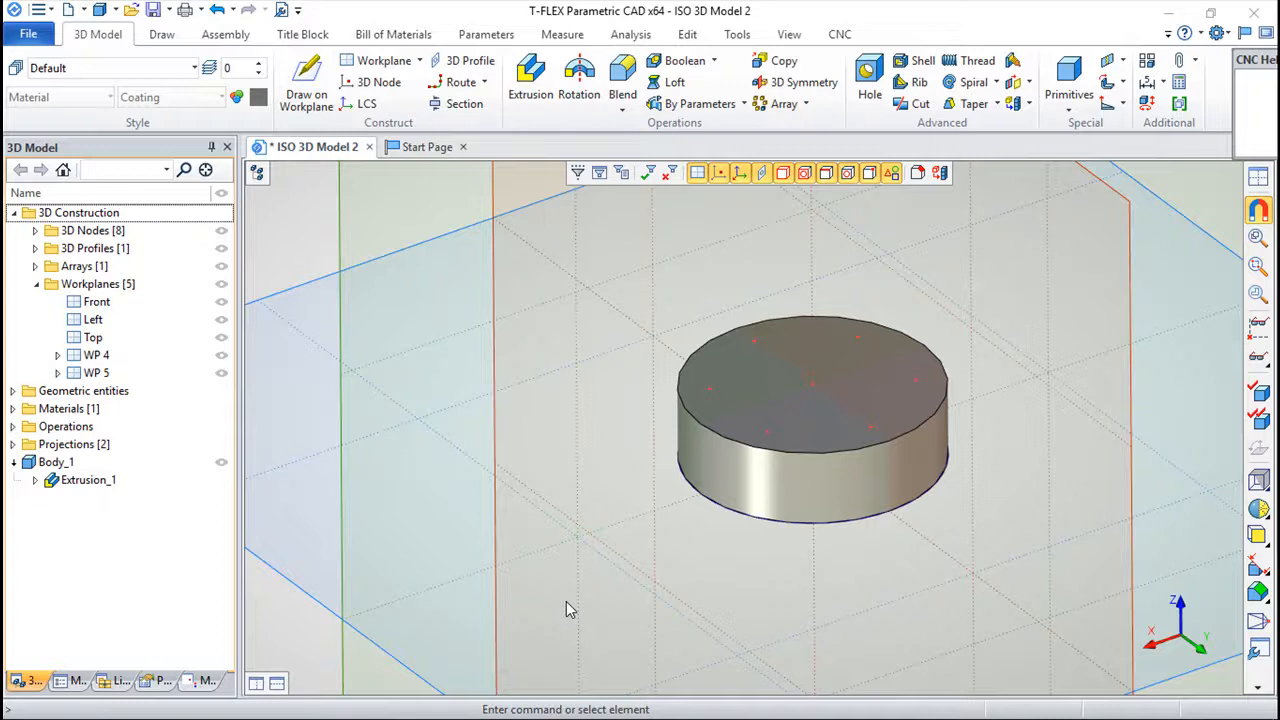
pyautogui.moveTo(524, 570)
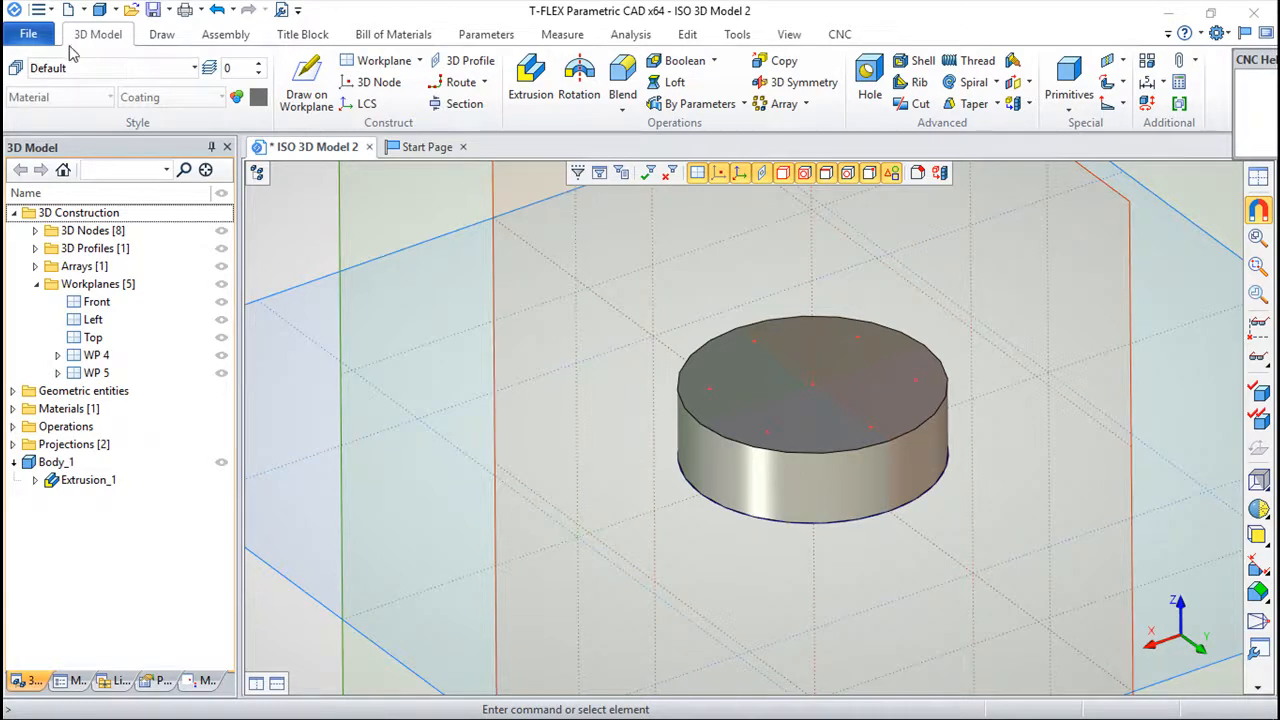
pyautogui.moveTo(956, 52)
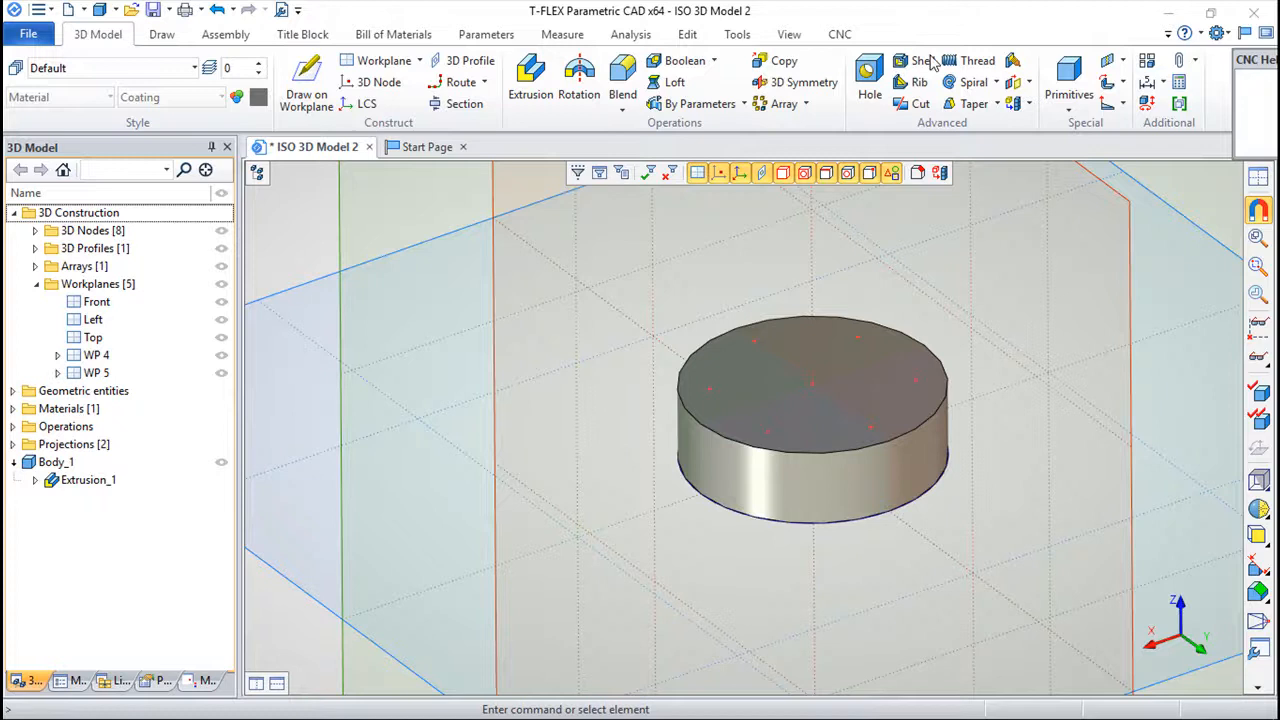
pyautogui.moveTo(980, 124)
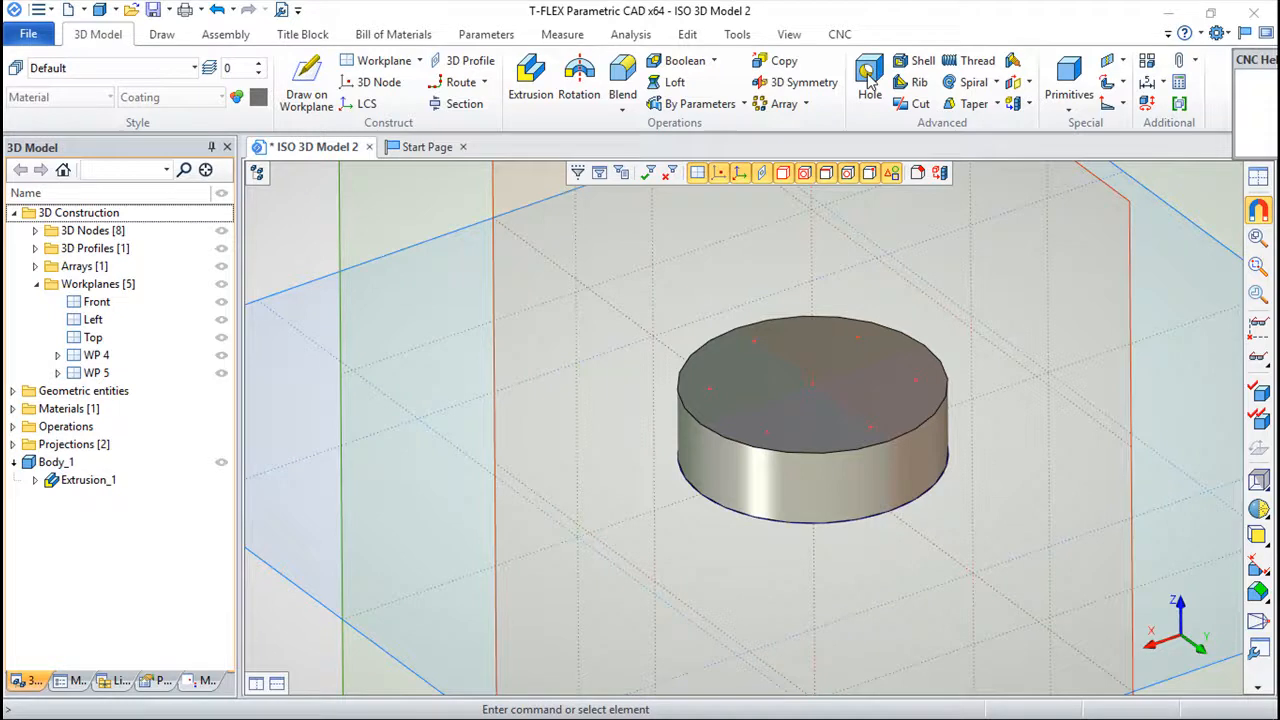
pyautogui.moveTo(984, 500)
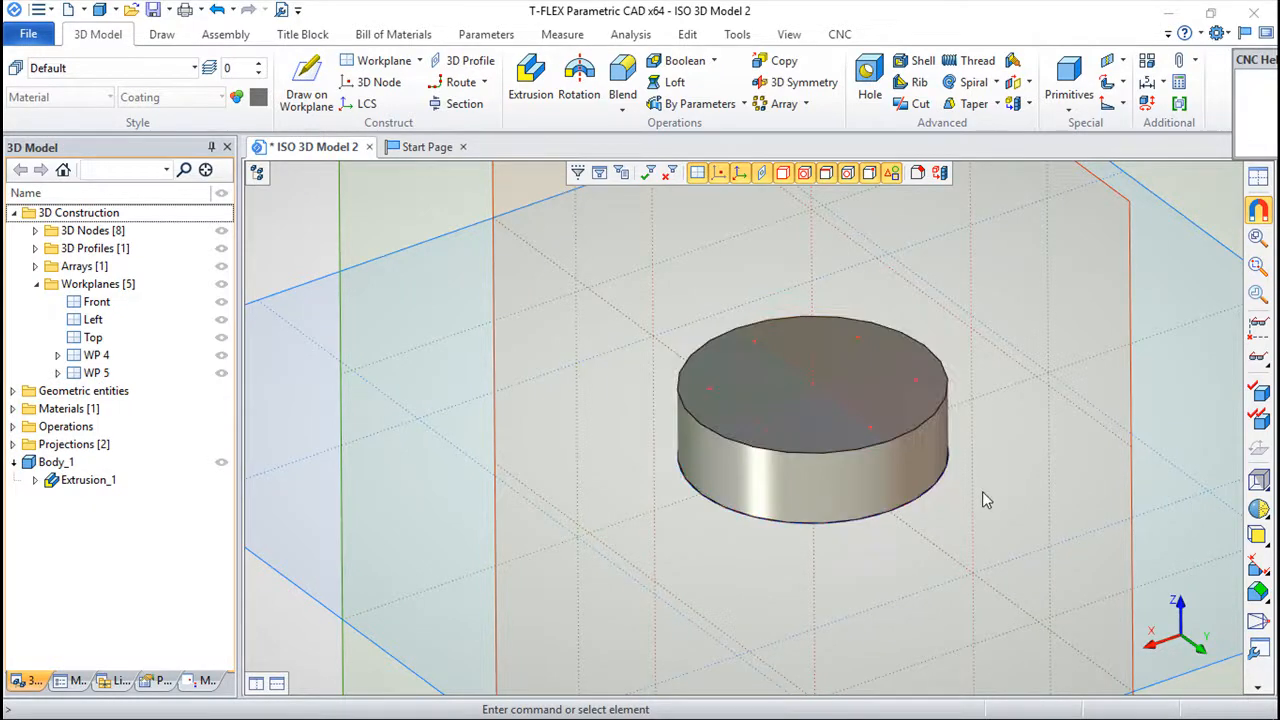
# Place the hole's centre on the central 3D node of the cylinder's top face.
pyautogui.moveTo(988, 500); pyautogui.dragTo(824, 530)
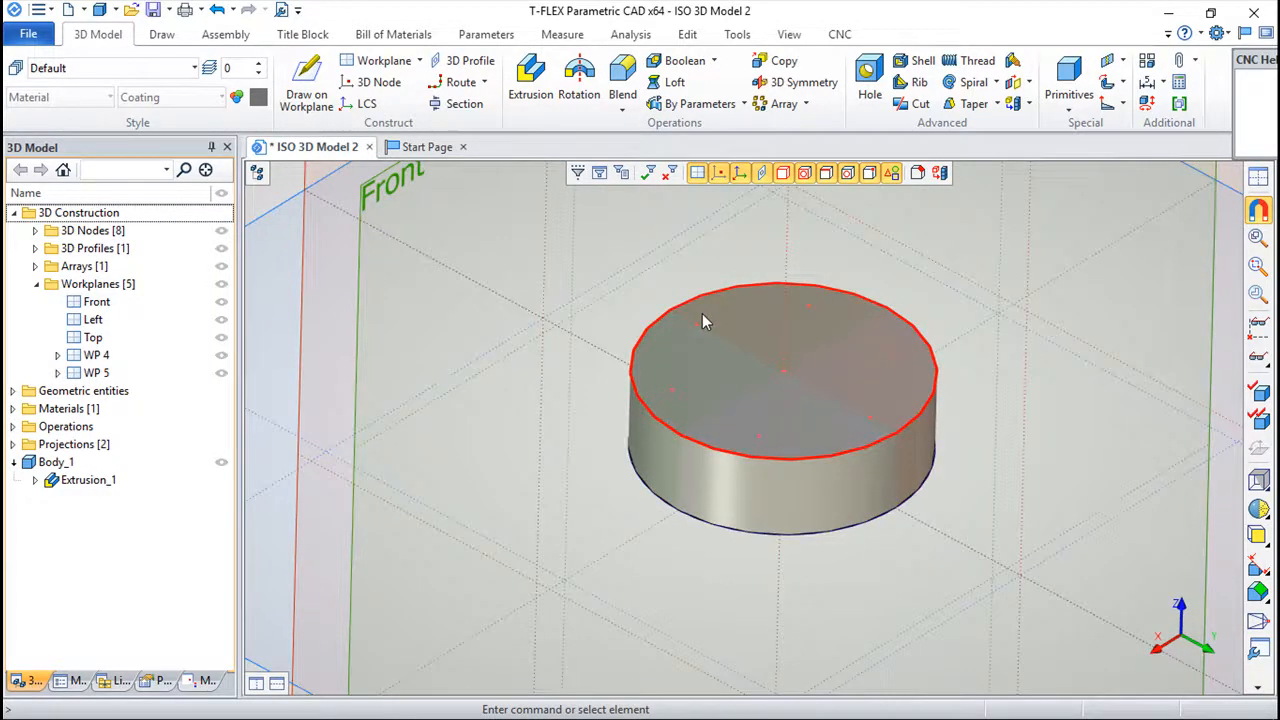
pyautogui.moveTo(876, 384)
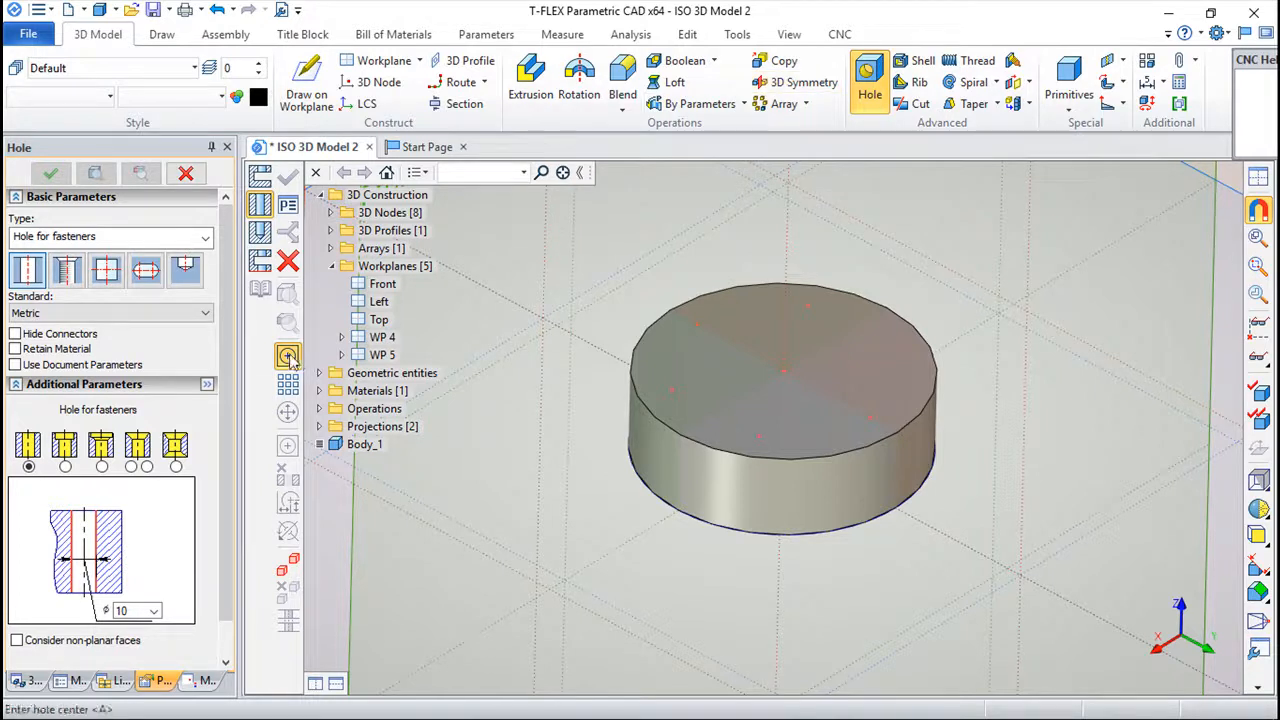
pyautogui.moveTo(724, 348)
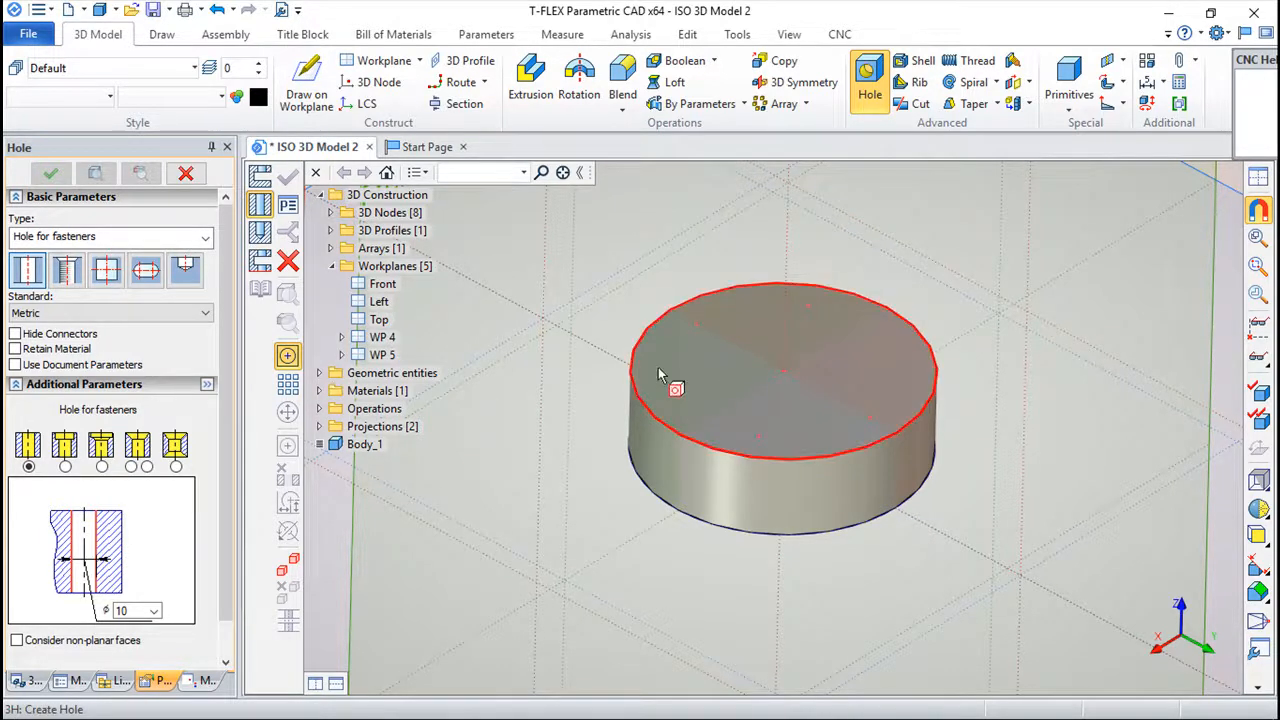
pyautogui.moveTo(836, 424)
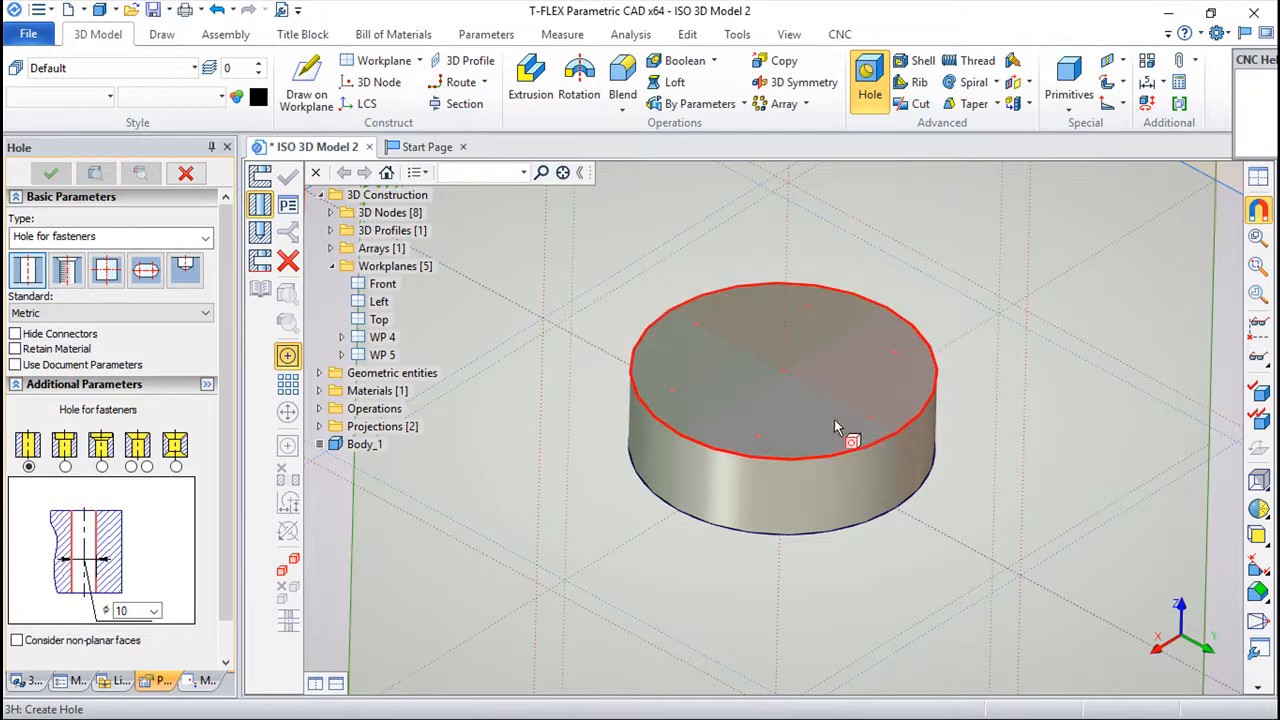
pyautogui.moveTo(288, 384)
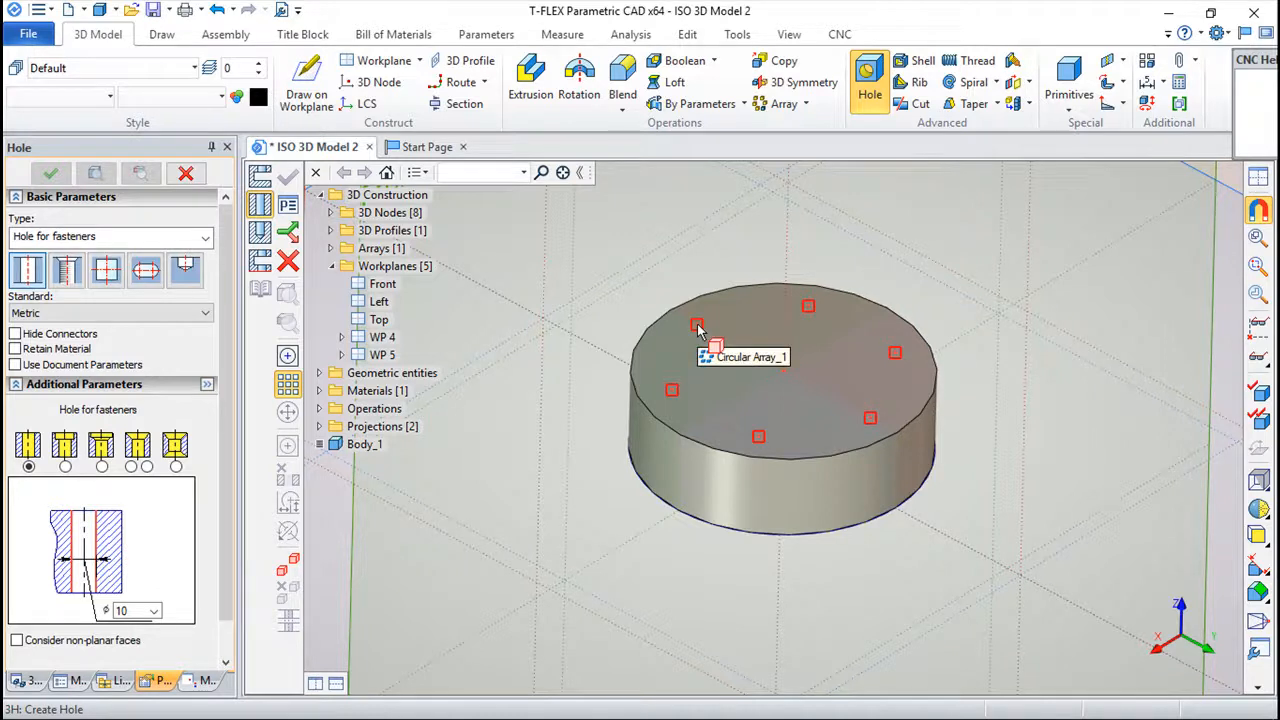
pyautogui.moveTo(710, 336)
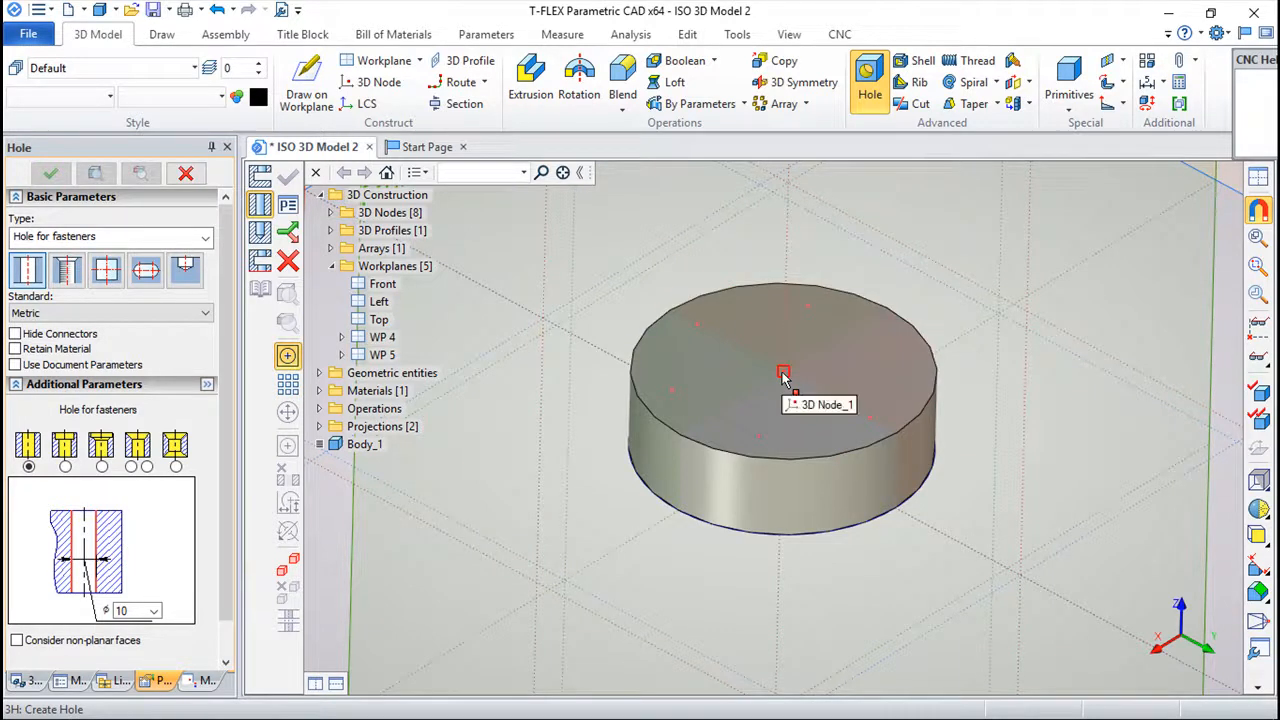
pyautogui.click(784, 372)
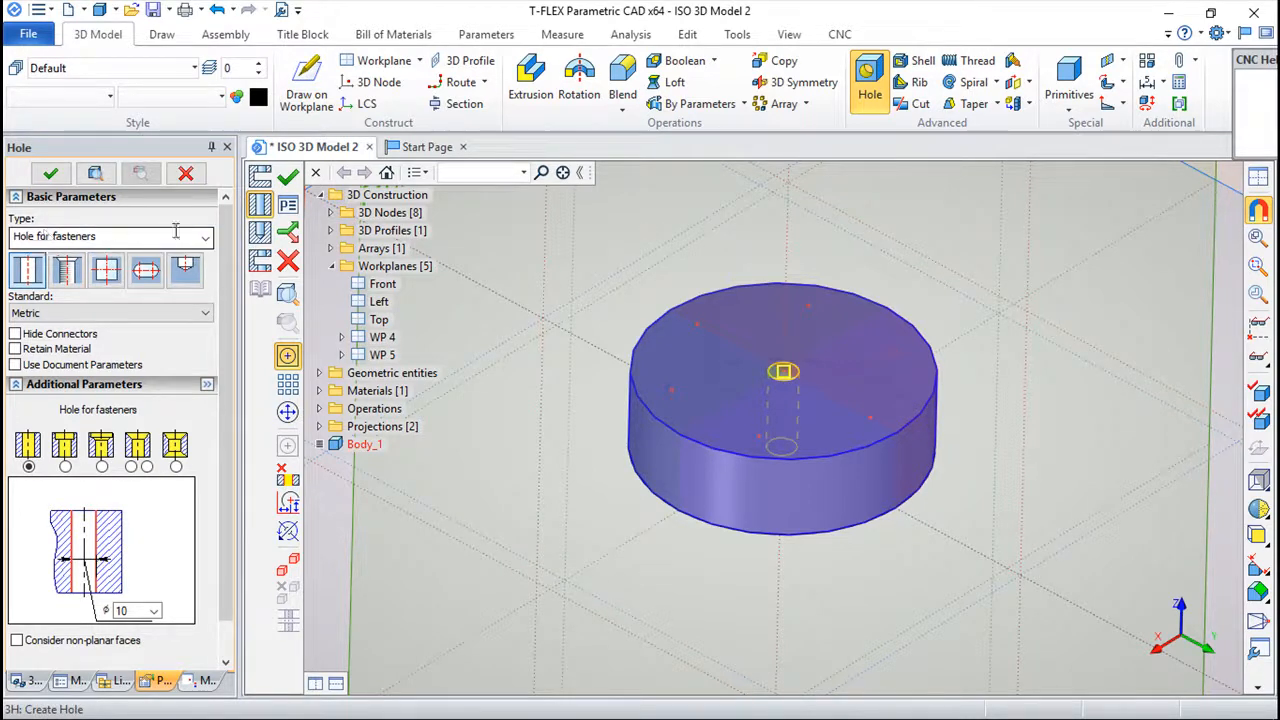
# Try the oblong fastener hole type, then return to the plain hole for fasteners.
pyautogui.click(204, 236)
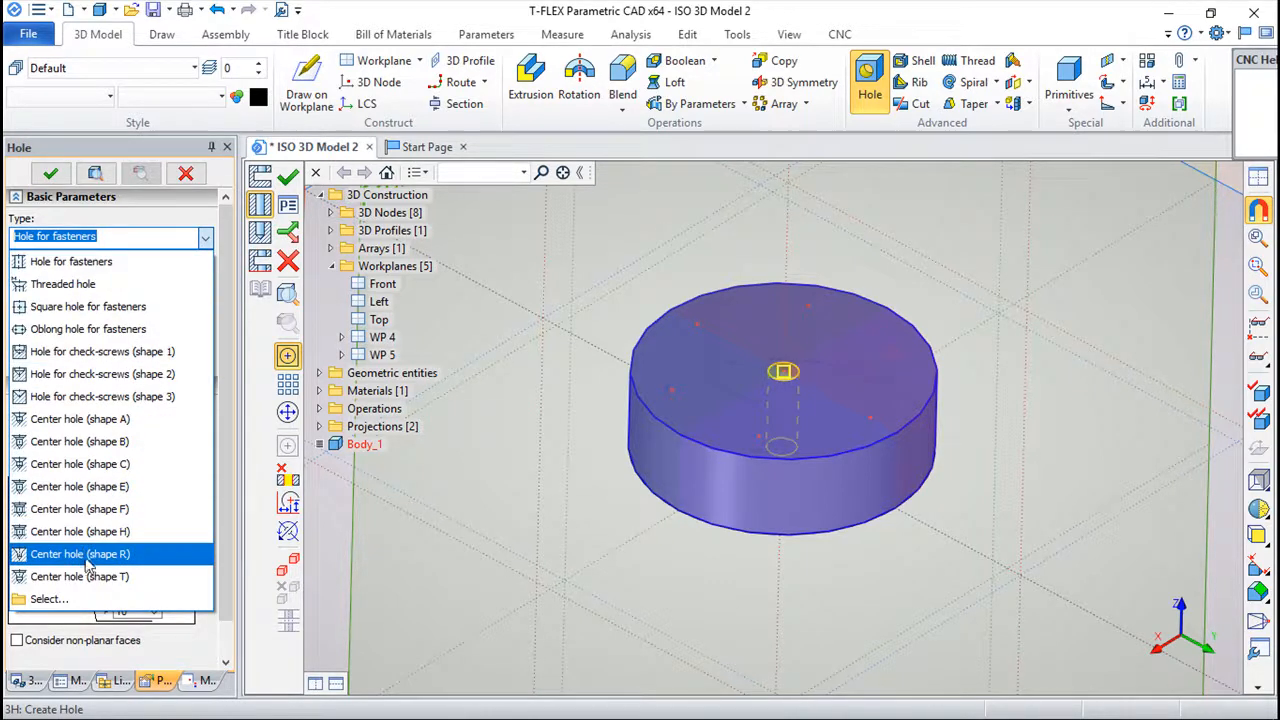
pyautogui.moveTo(72, 260)
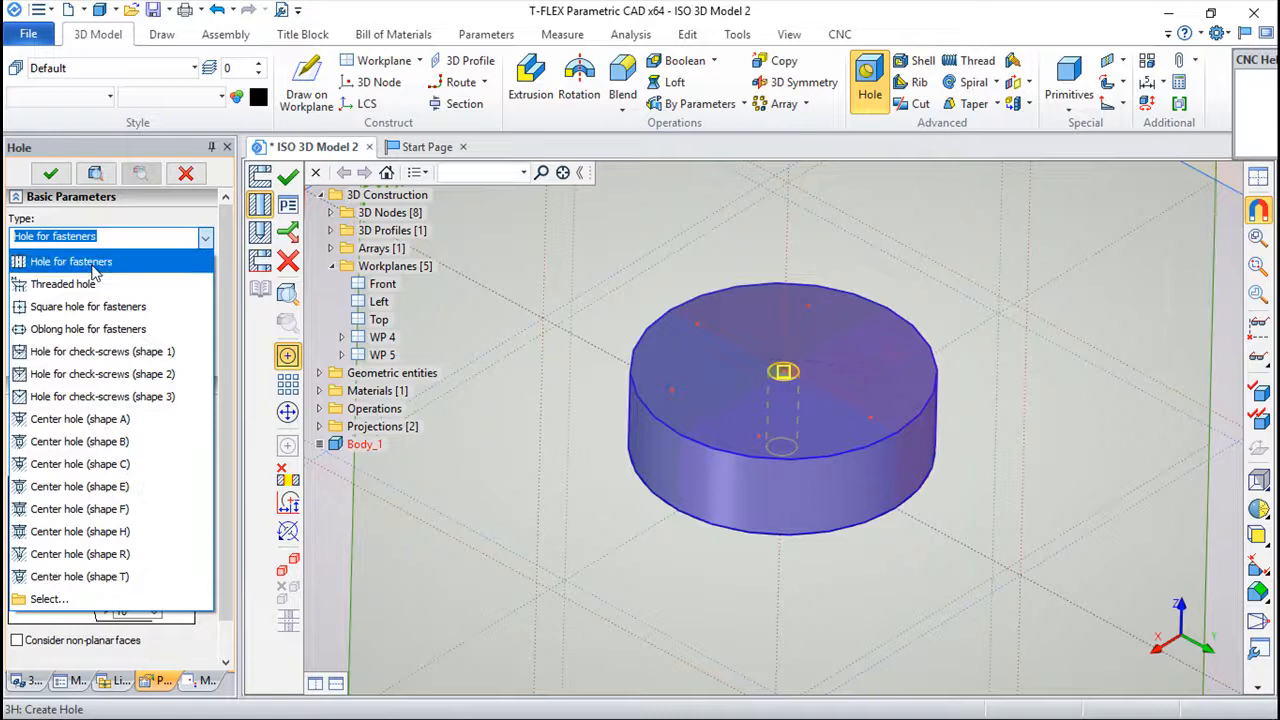
pyautogui.click(72, 260)
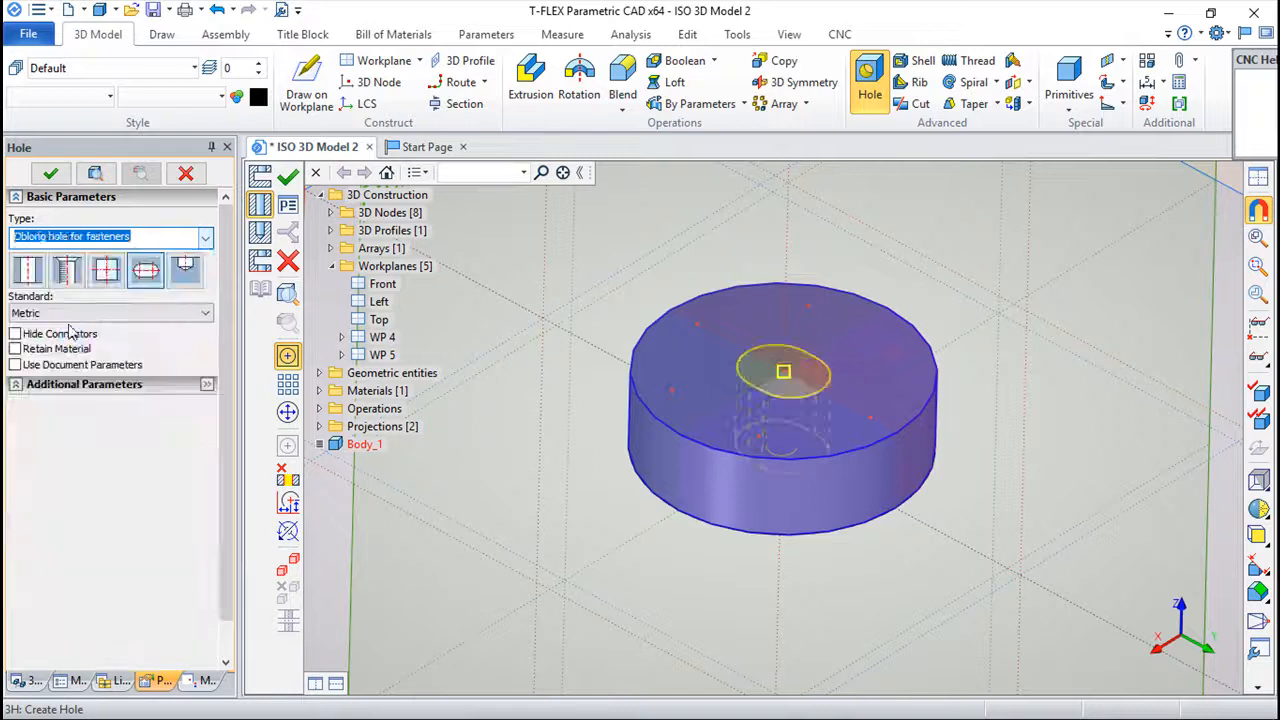
pyautogui.click(204, 236)
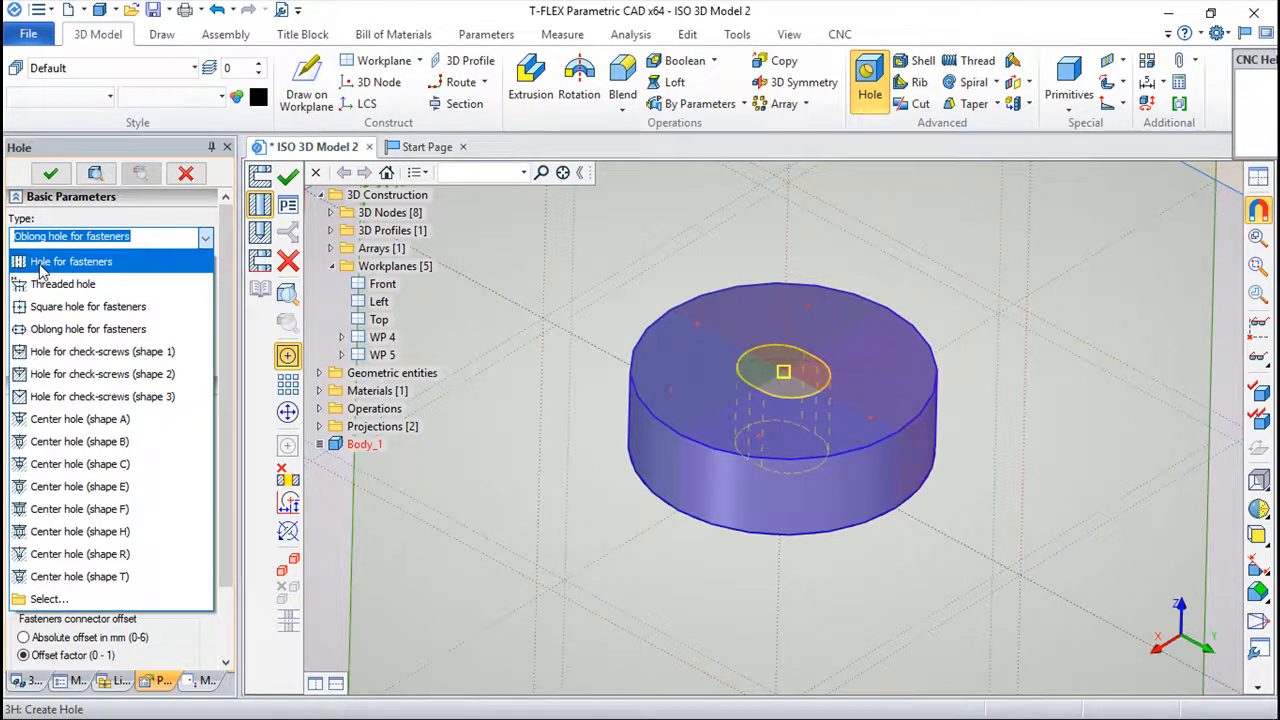
pyautogui.click(72, 260)
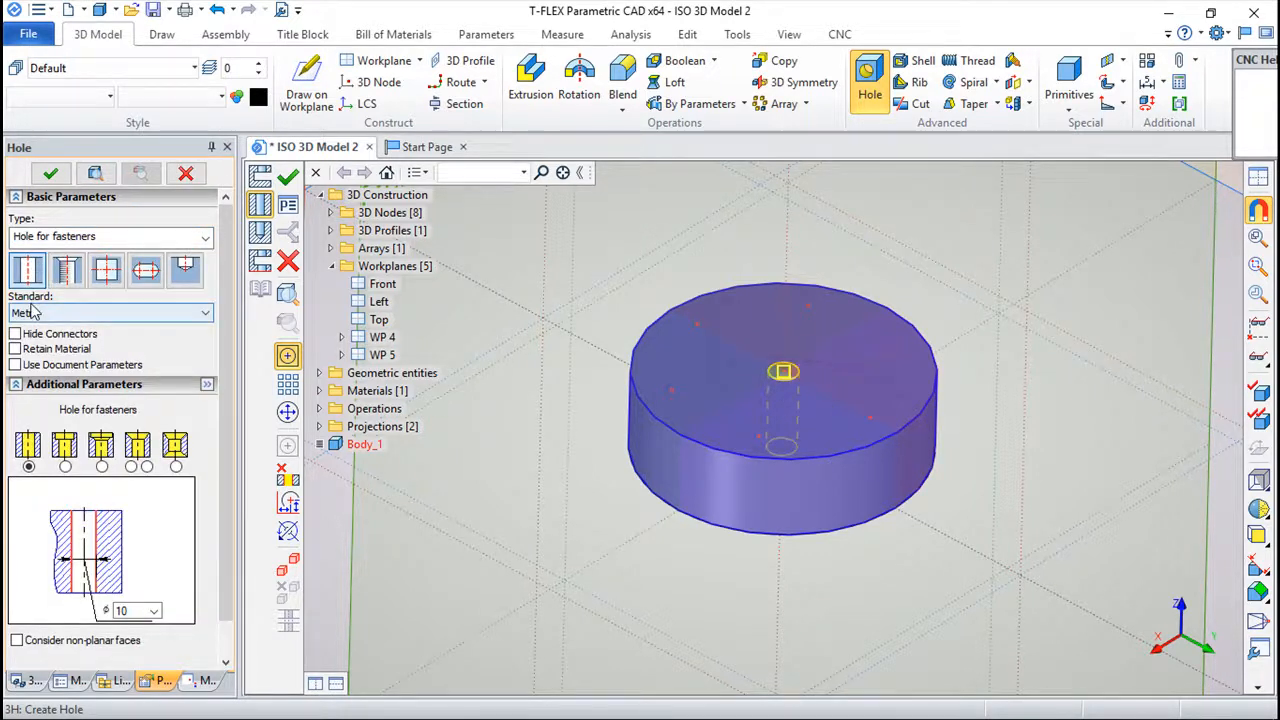
pyautogui.moveTo(28, 272)
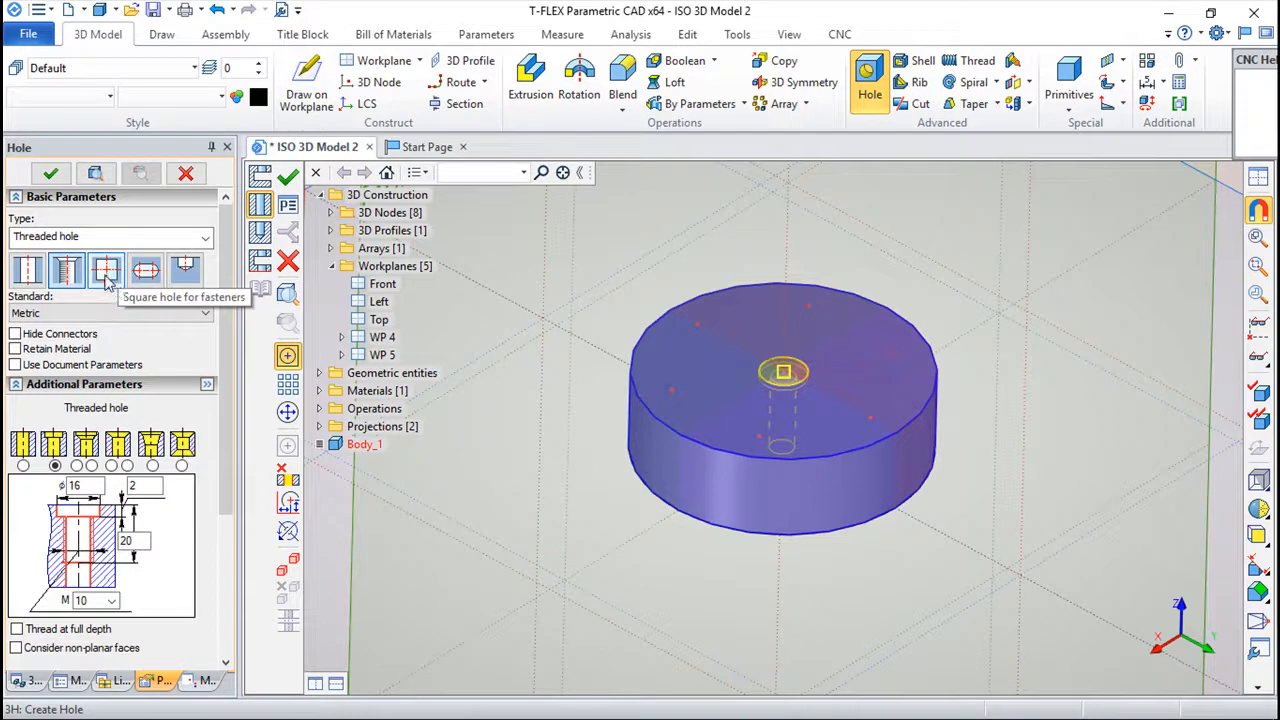
pyautogui.moveTo(66, 270)
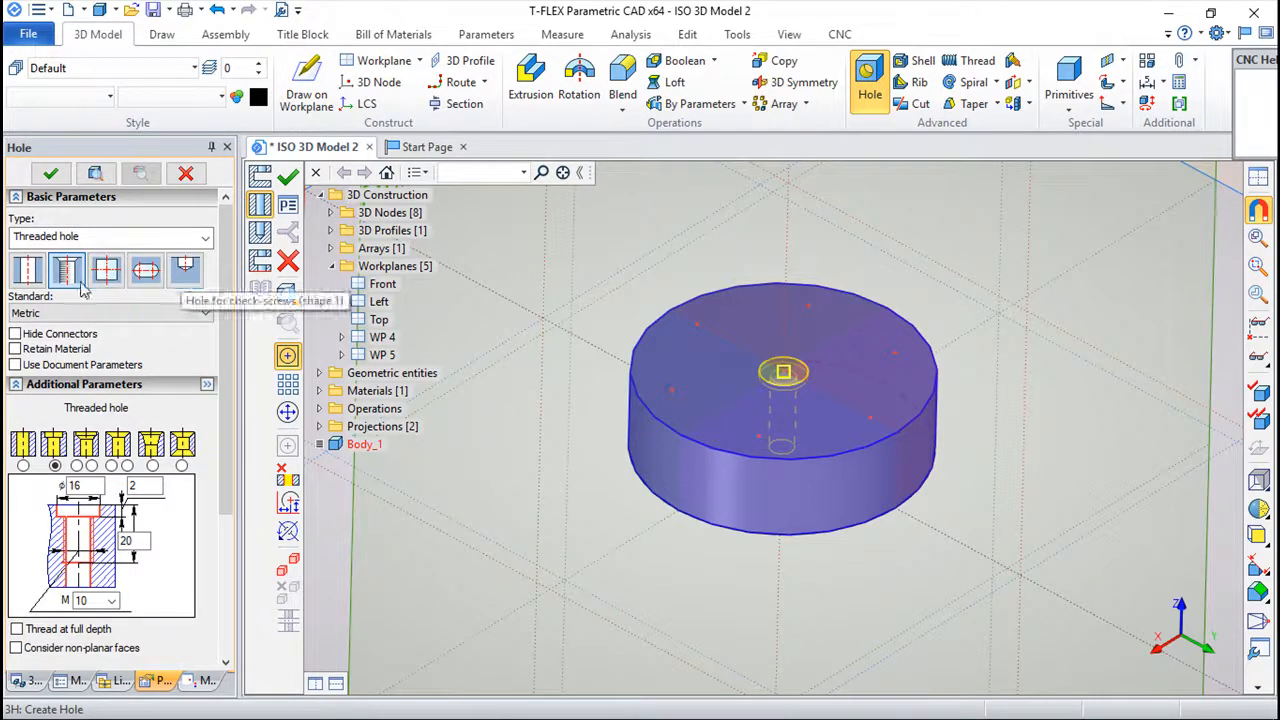
# Keep the metric fastener hole, diameter 10, previewed at the disc's centre.
pyautogui.click(28, 270)
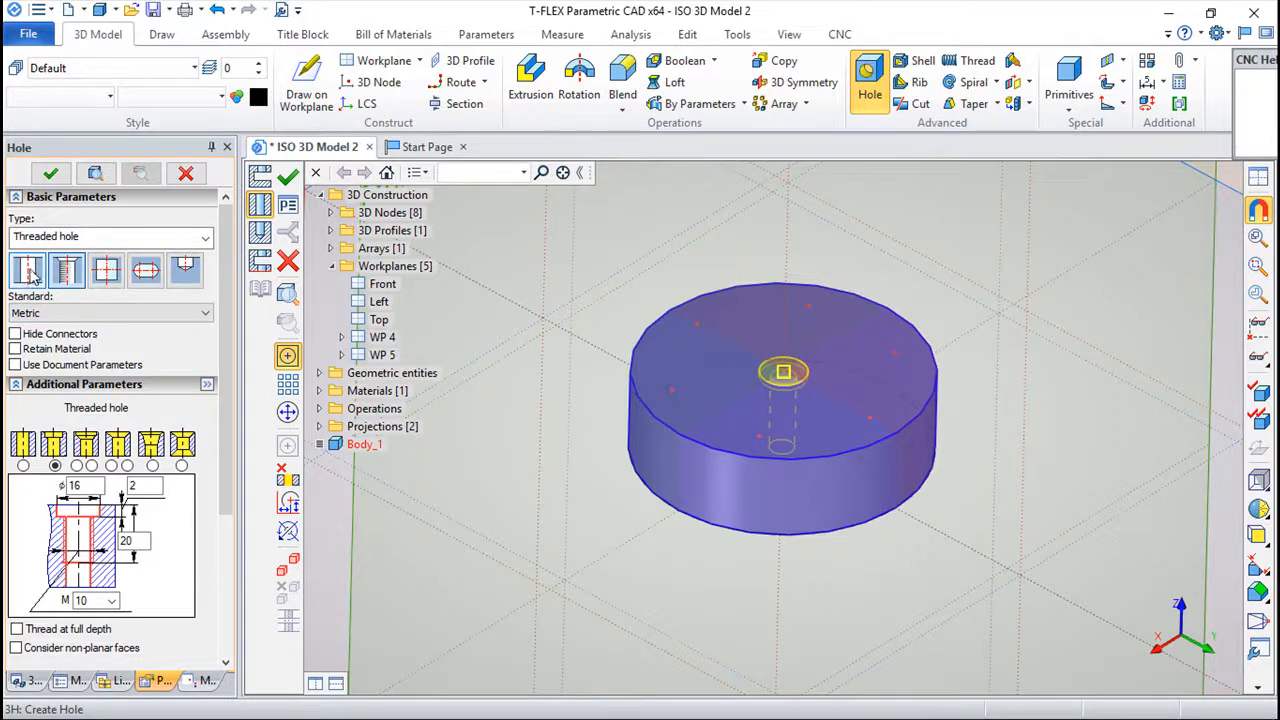
pyautogui.click(28, 270)
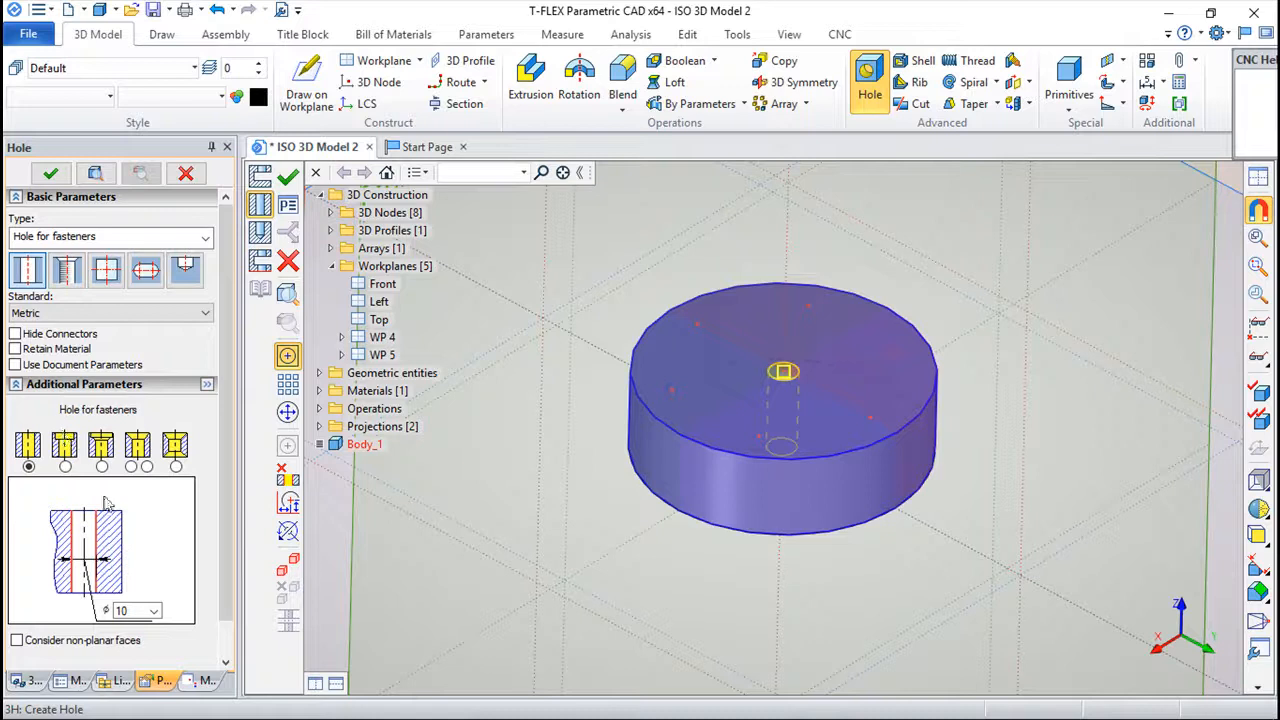
pyautogui.click(106, 270)
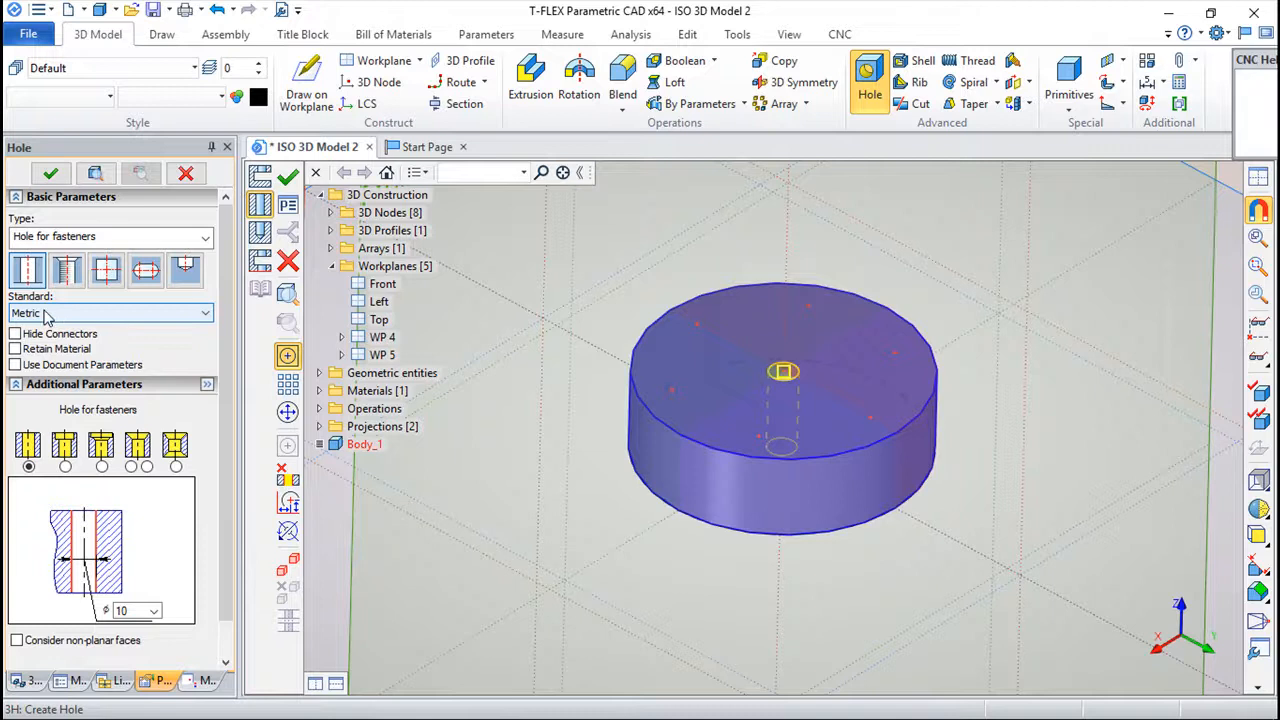
pyautogui.moveTo(120, 310)
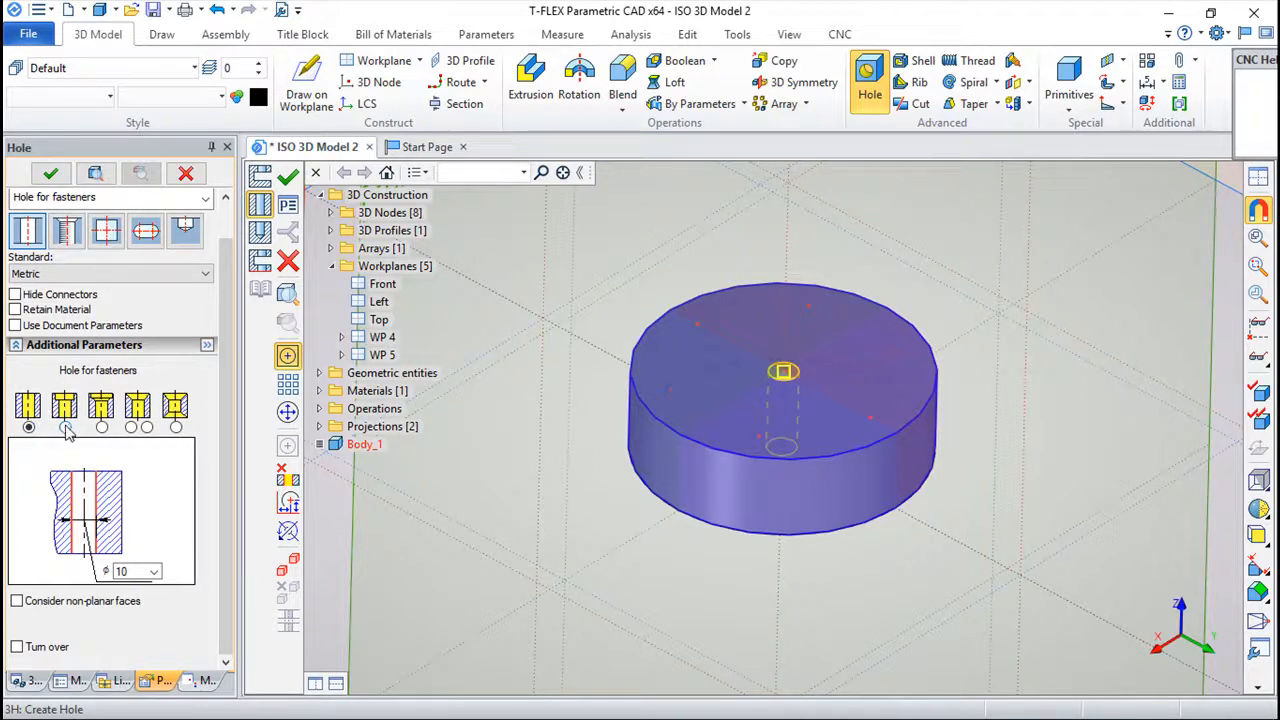
# Make the hole counterbored: counterbore diameter 20, depth 10, over the 16 mm hole.
pyautogui.click(100, 426)
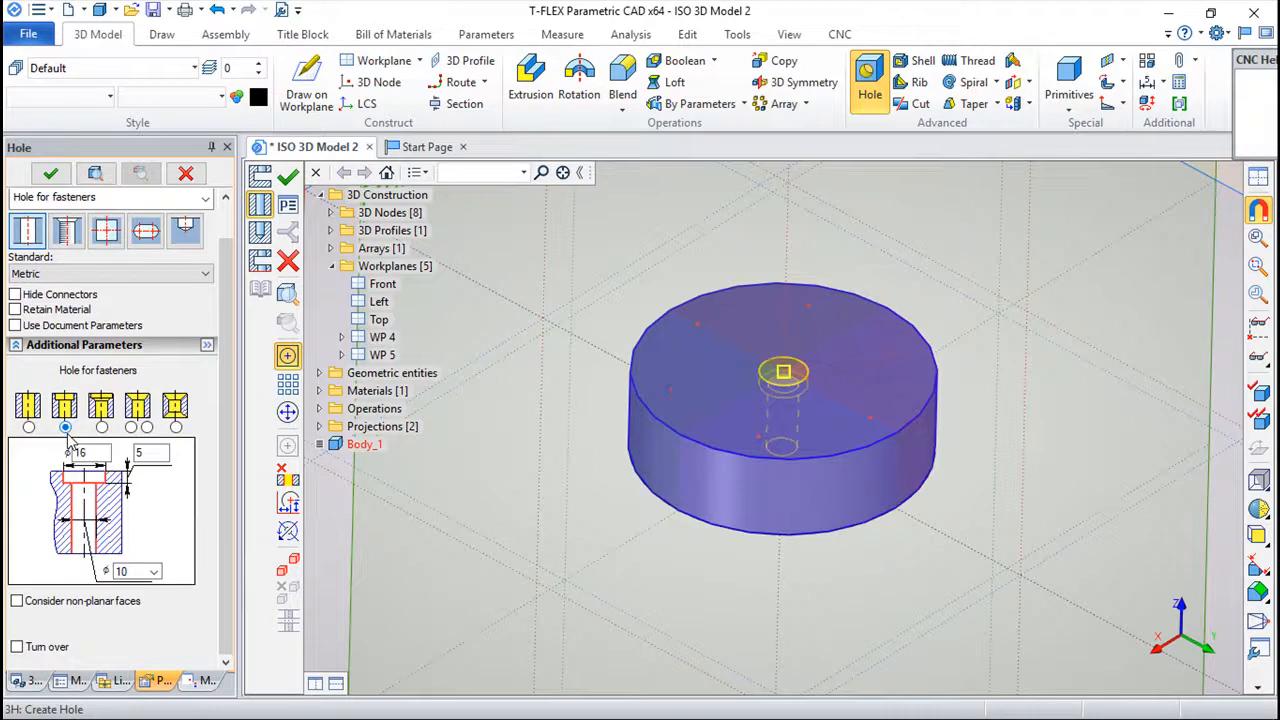
pyautogui.click(64, 428)
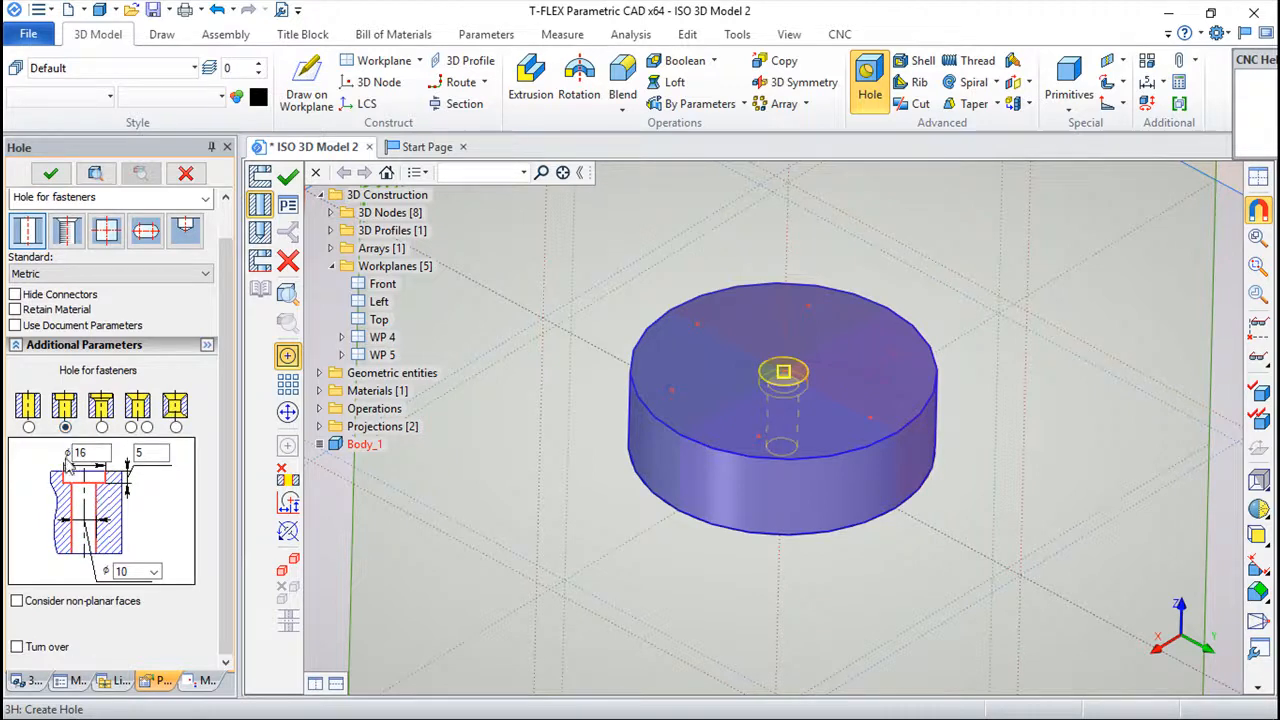
pyautogui.write('20')
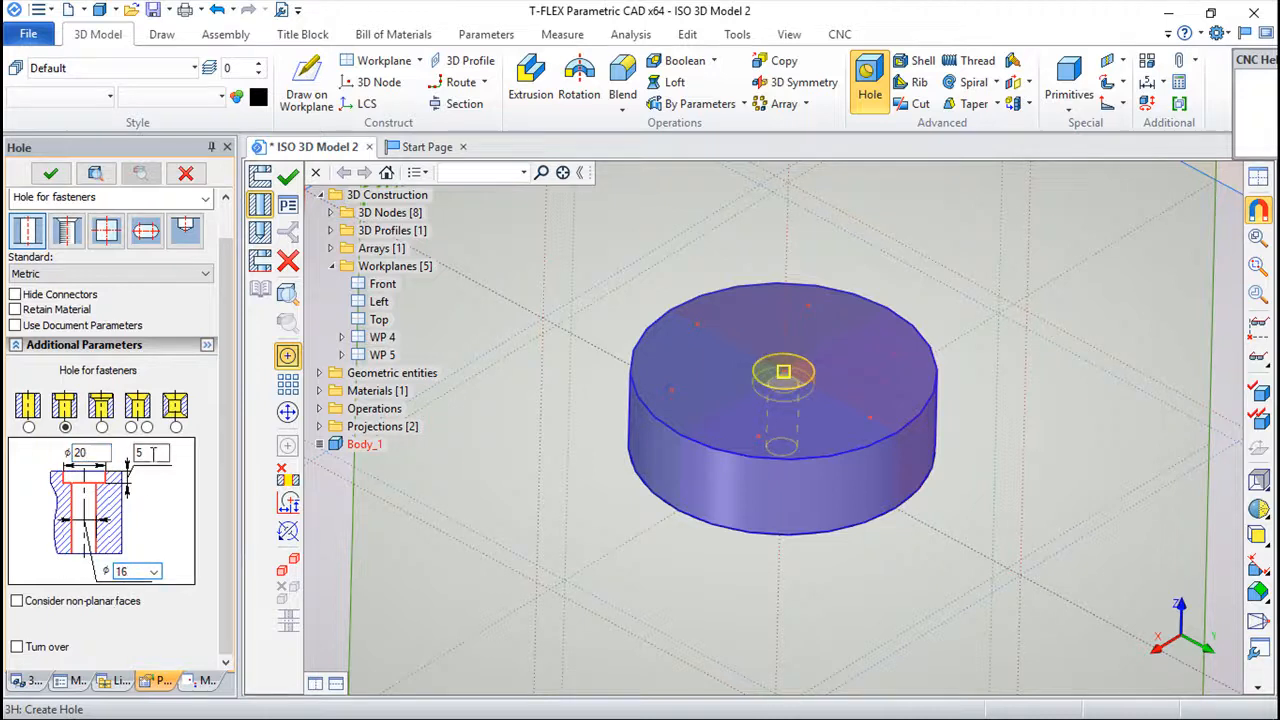
pyautogui.write('10')
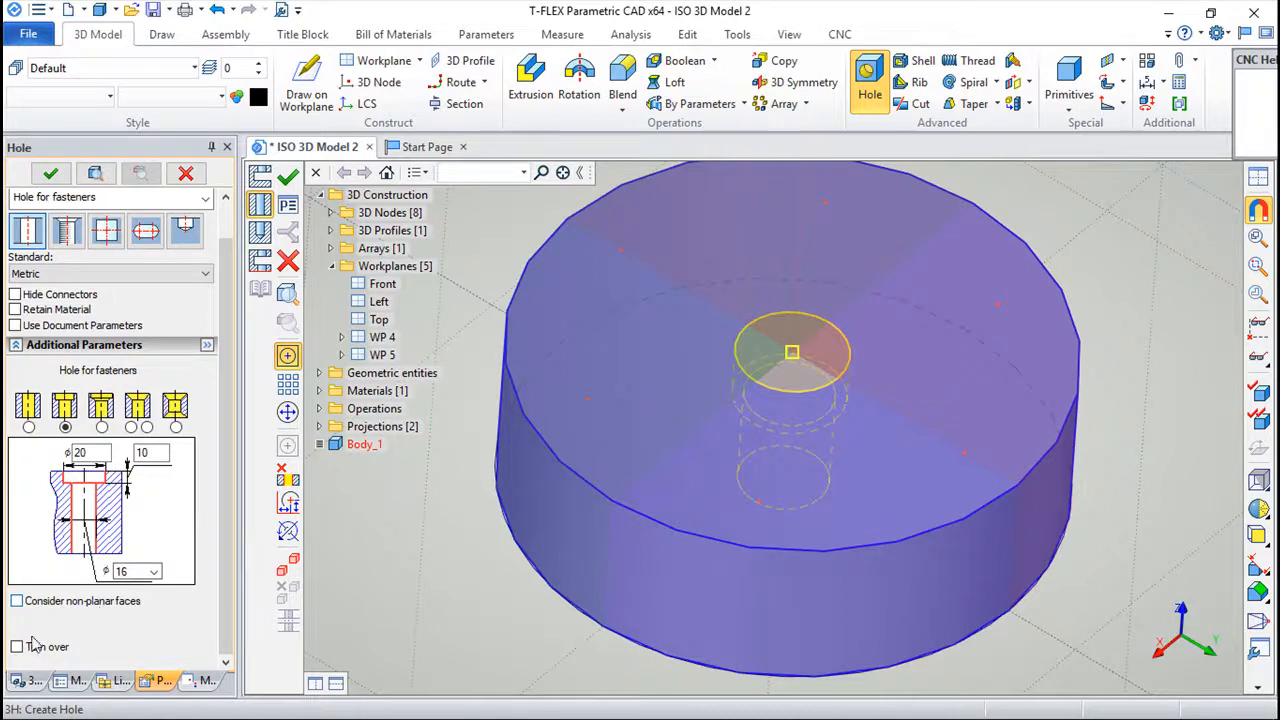
# Turn the hole over so the counterbore sits on the underside, and inspect the cut part.
pyautogui.click(16, 646)
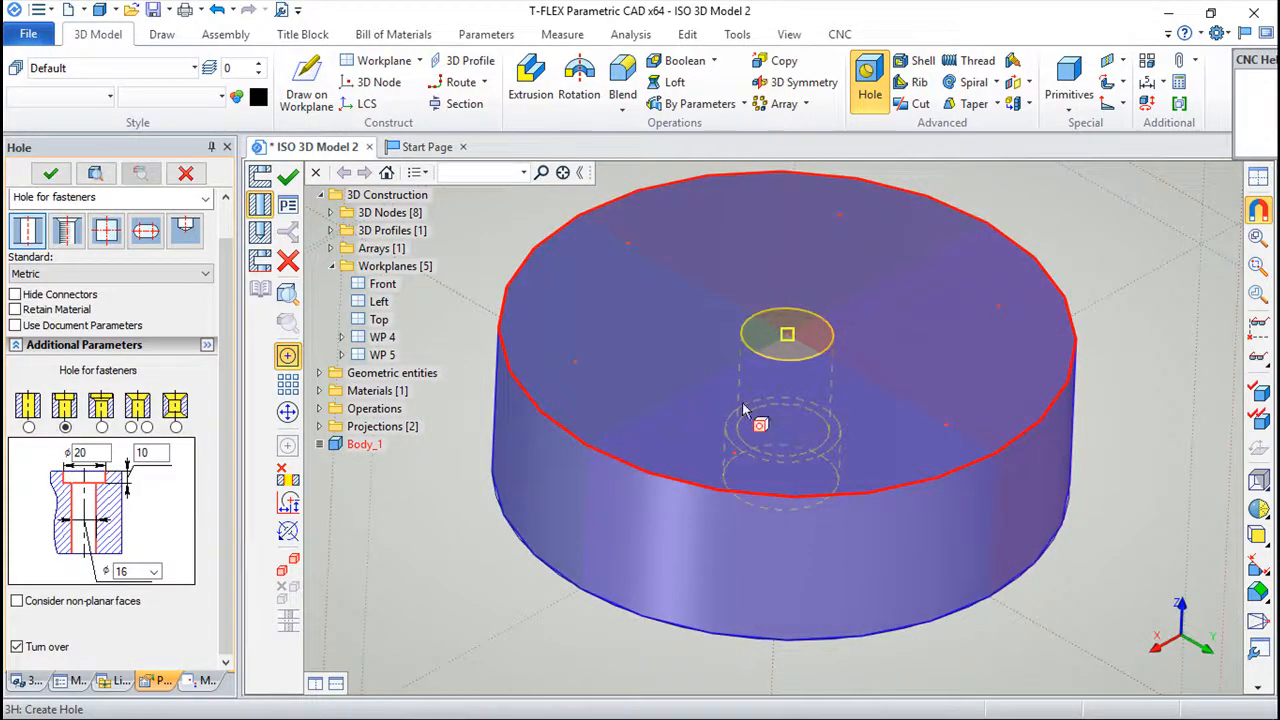
pyautogui.moveTo(518, 360)
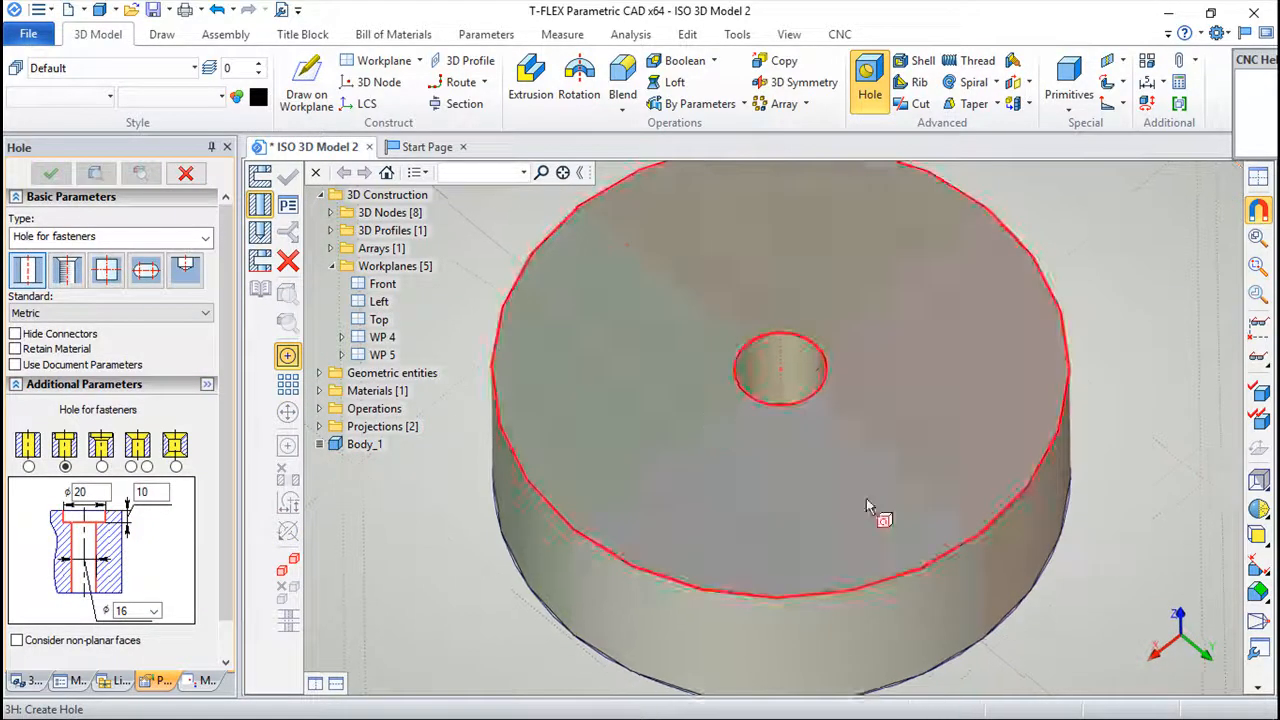
pyautogui.moveTo(868, 504); pyautogui.dragTo(808, 458)
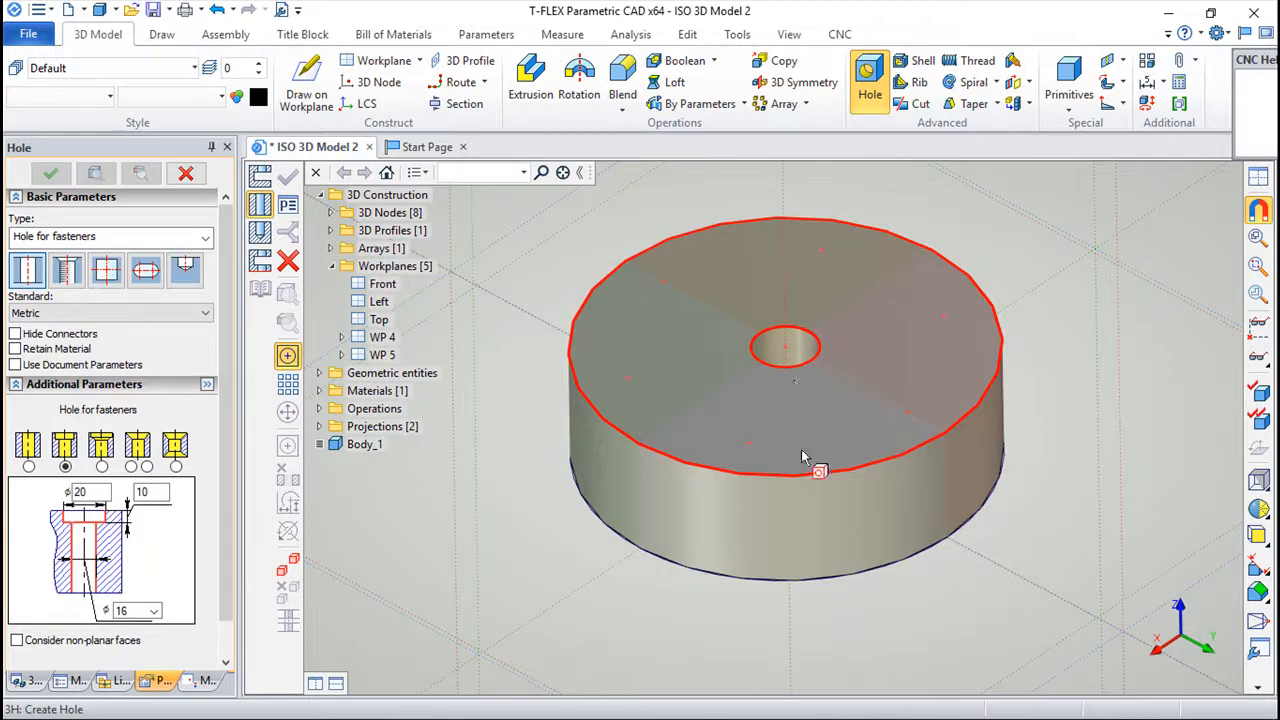
pyautogui.moveTo(800, 458); pyautogui.dragTo(668, 408)
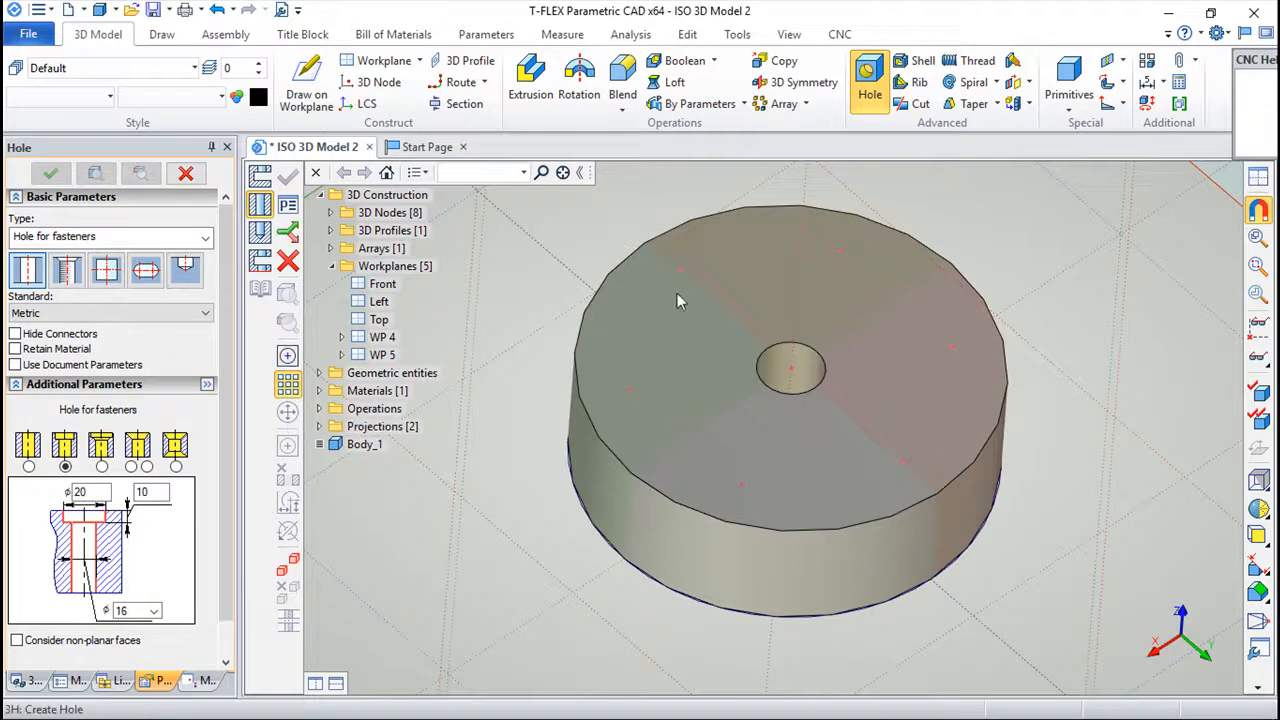
# Cut six oblong fastener holes at the circular array points, 16 long, 12 wide, angled 45°.
pyautogui.click(740, 478)
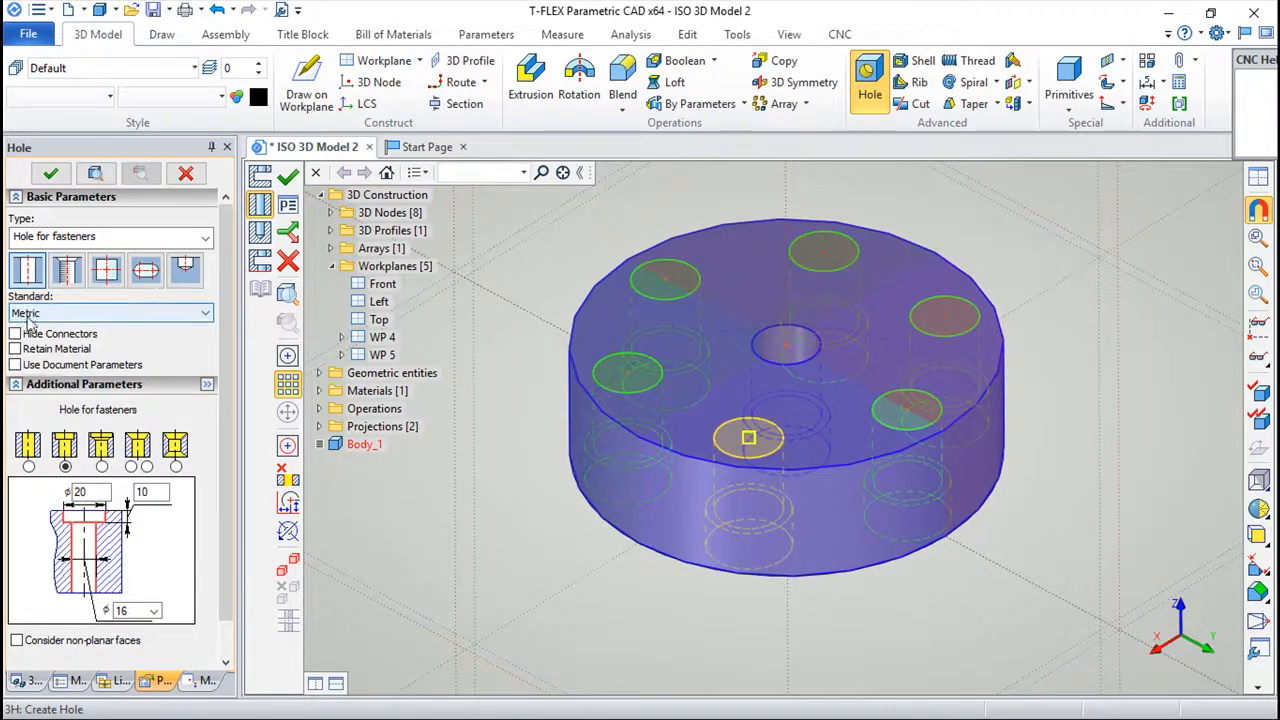
pyautogui.moveTo(144, 270)
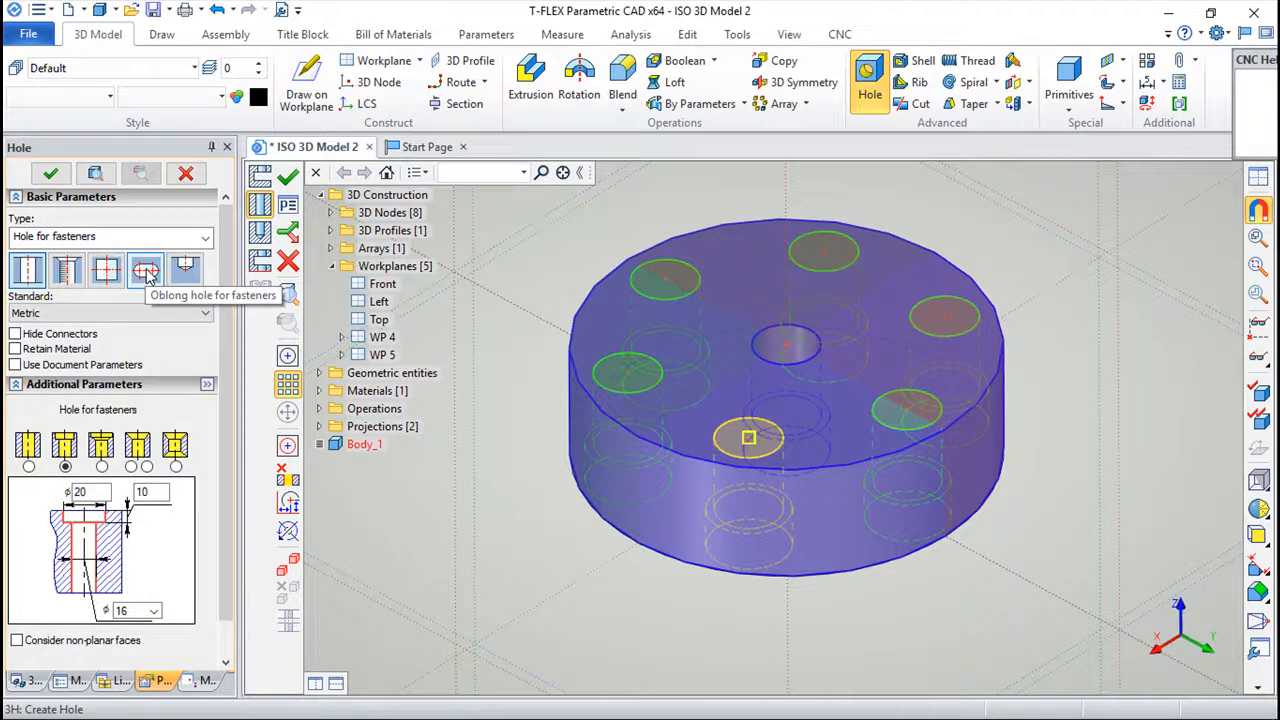
pyautogui.click(144, 268)
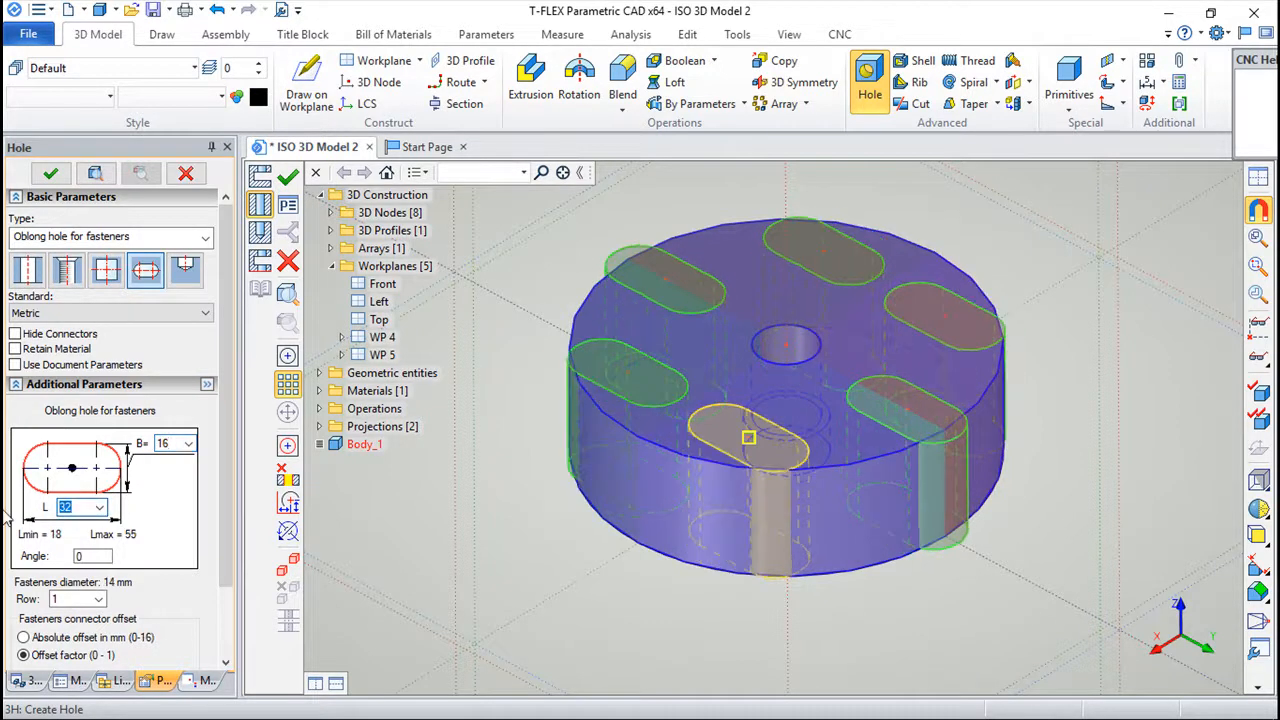
pyautogui.write('20')
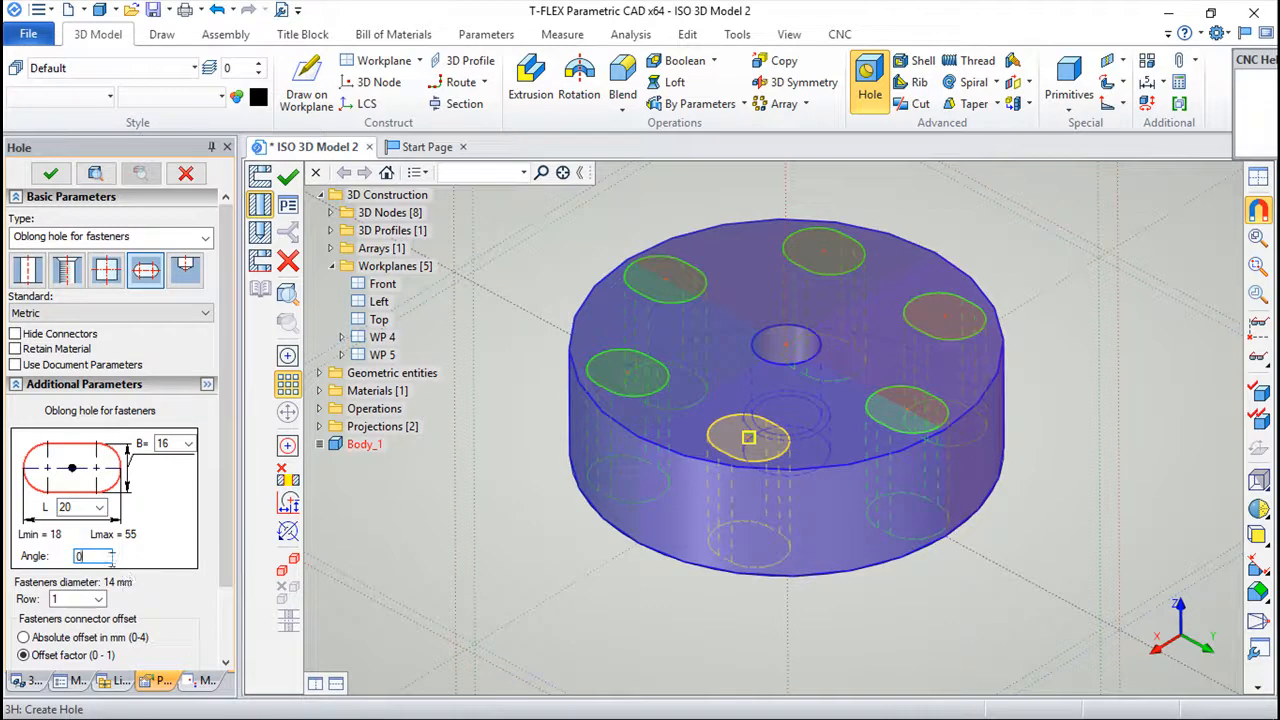
pyautogui.write('45')
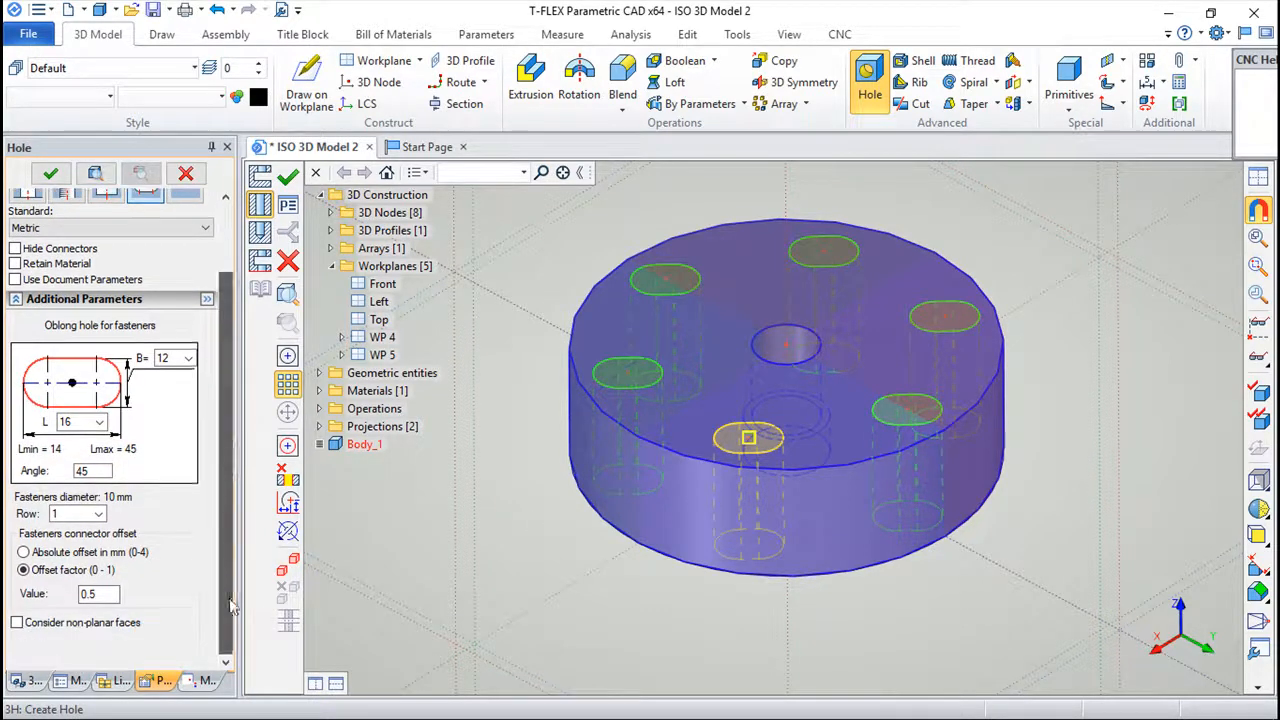
pyautogui.click(70, 512)
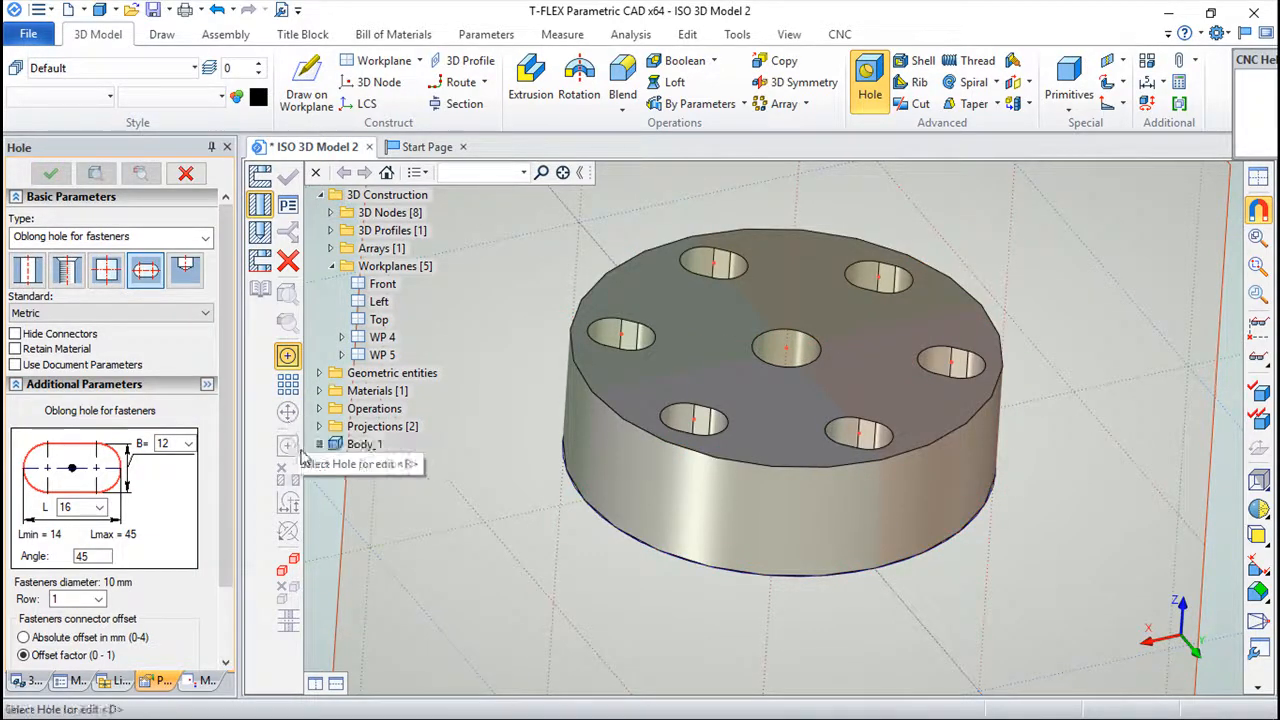
pyautogui.moveTo(636, 430)
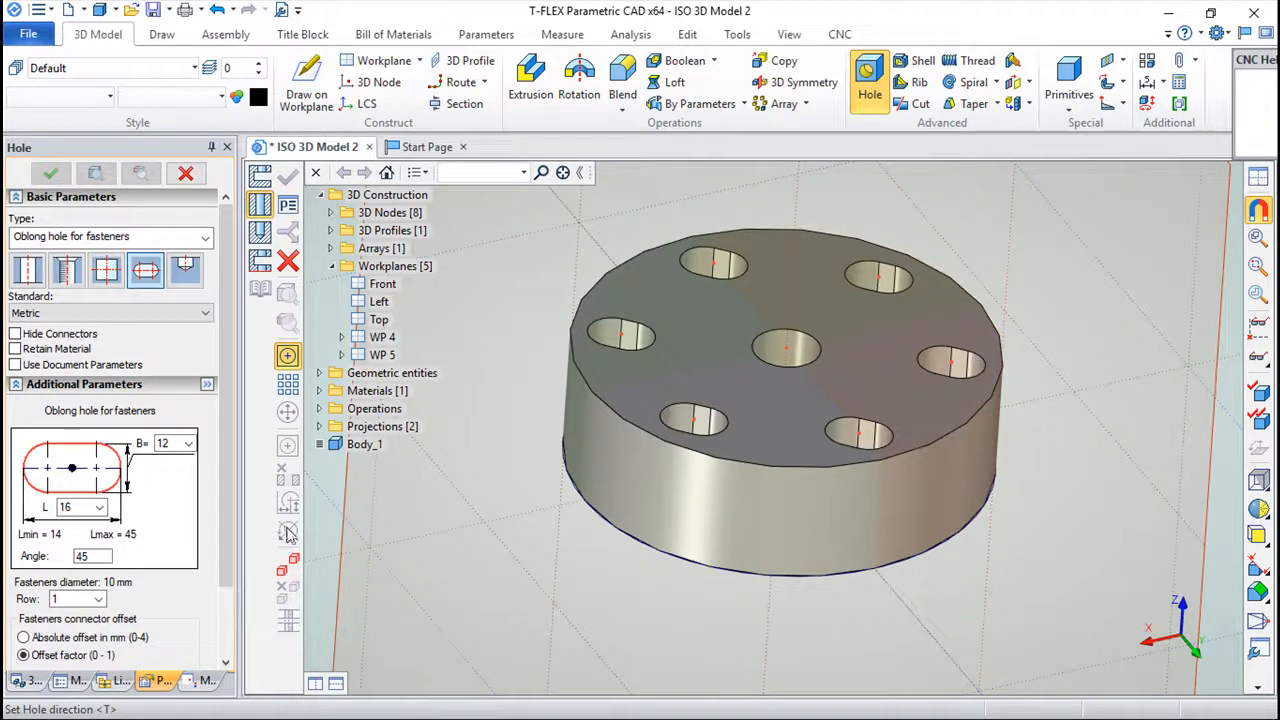
pyautogui.moveTo(288, 564)
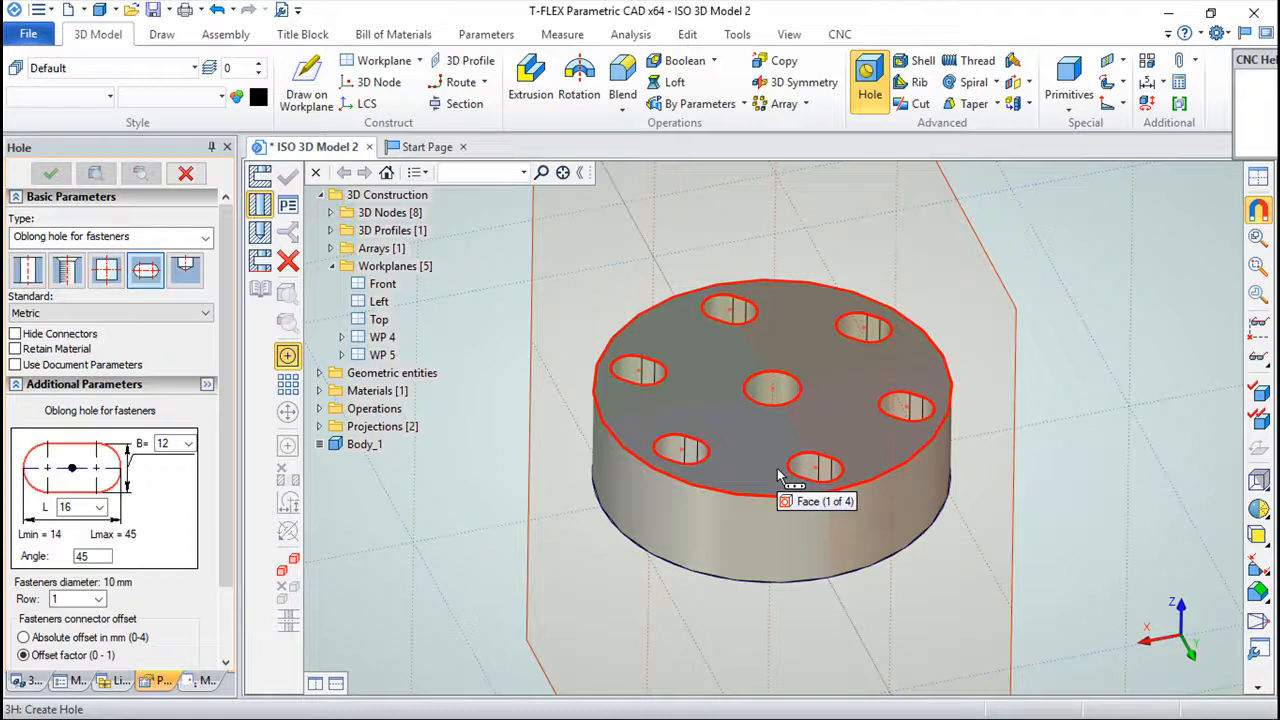
pyautogui.moveTo(1000, 584)
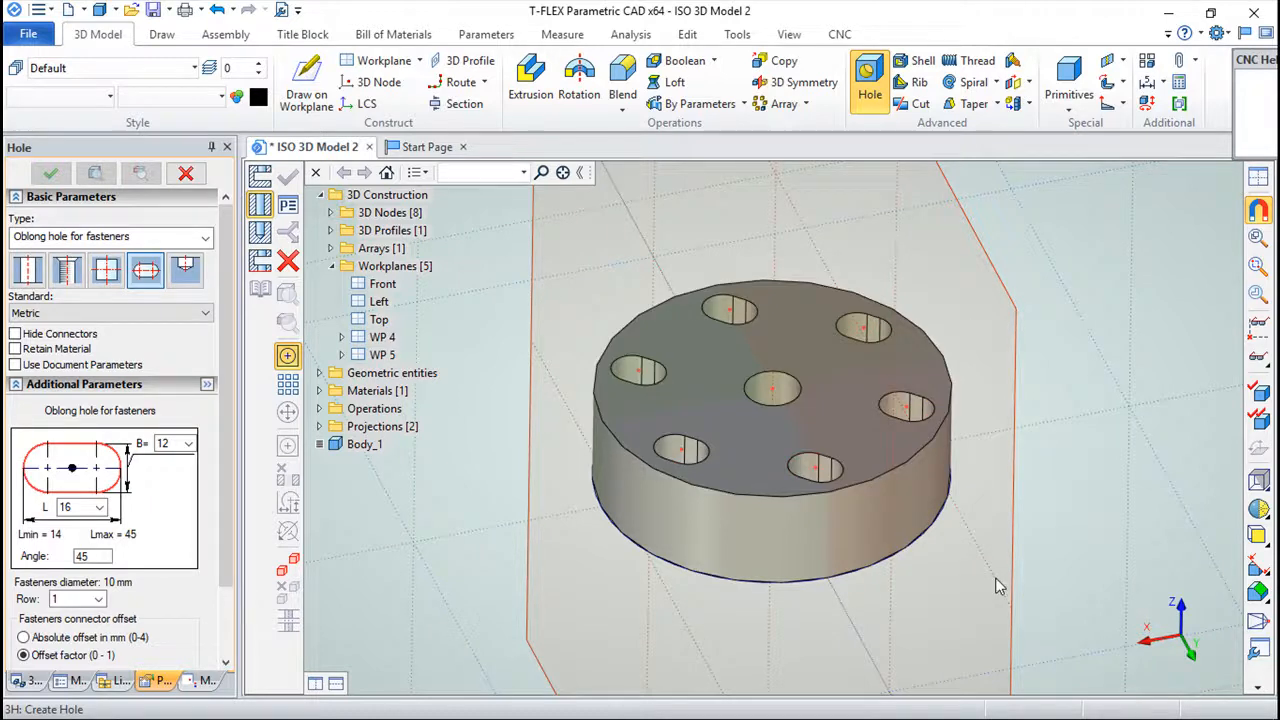